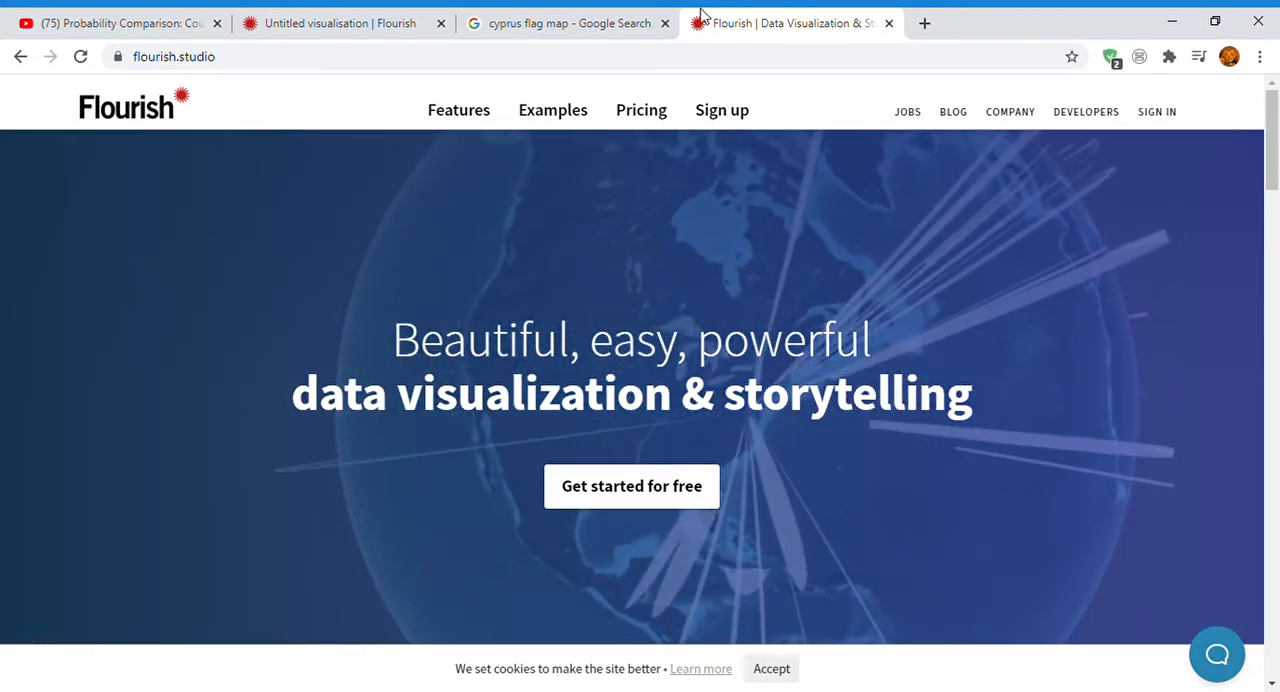
{"action": "mouse_move", "coordinate": [588, 516]}
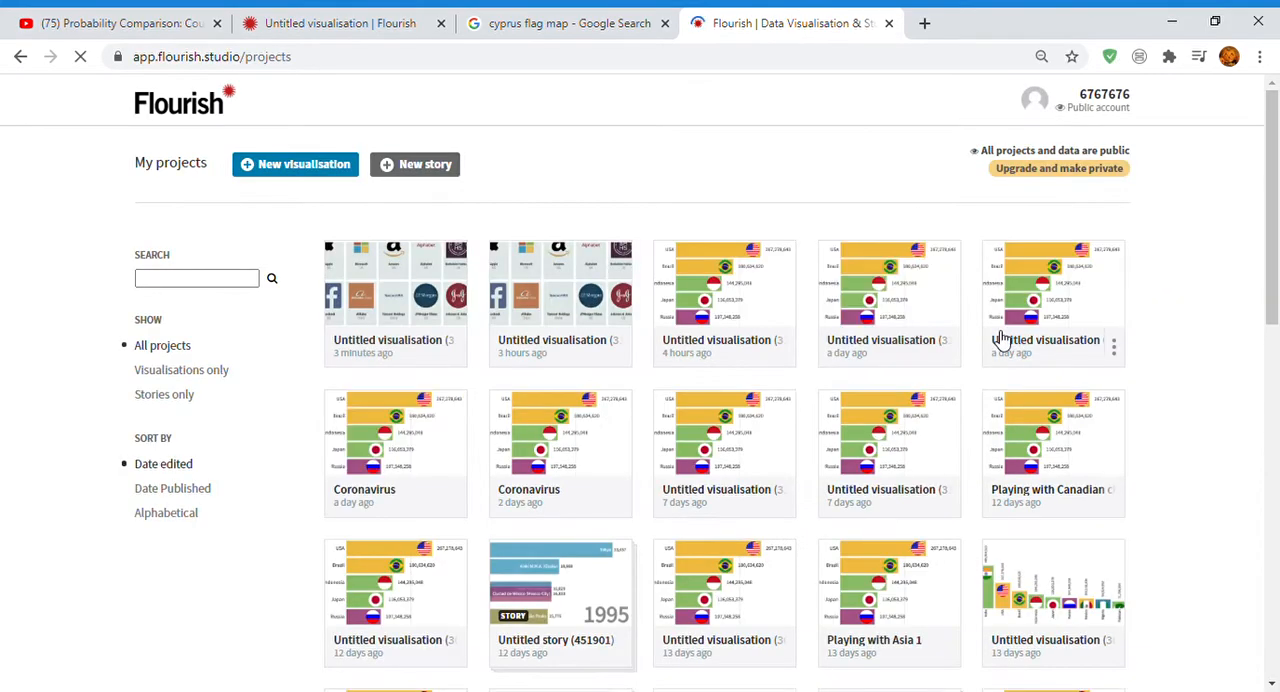
{"action": "mouse_move", "coordinate": [304, 178]}
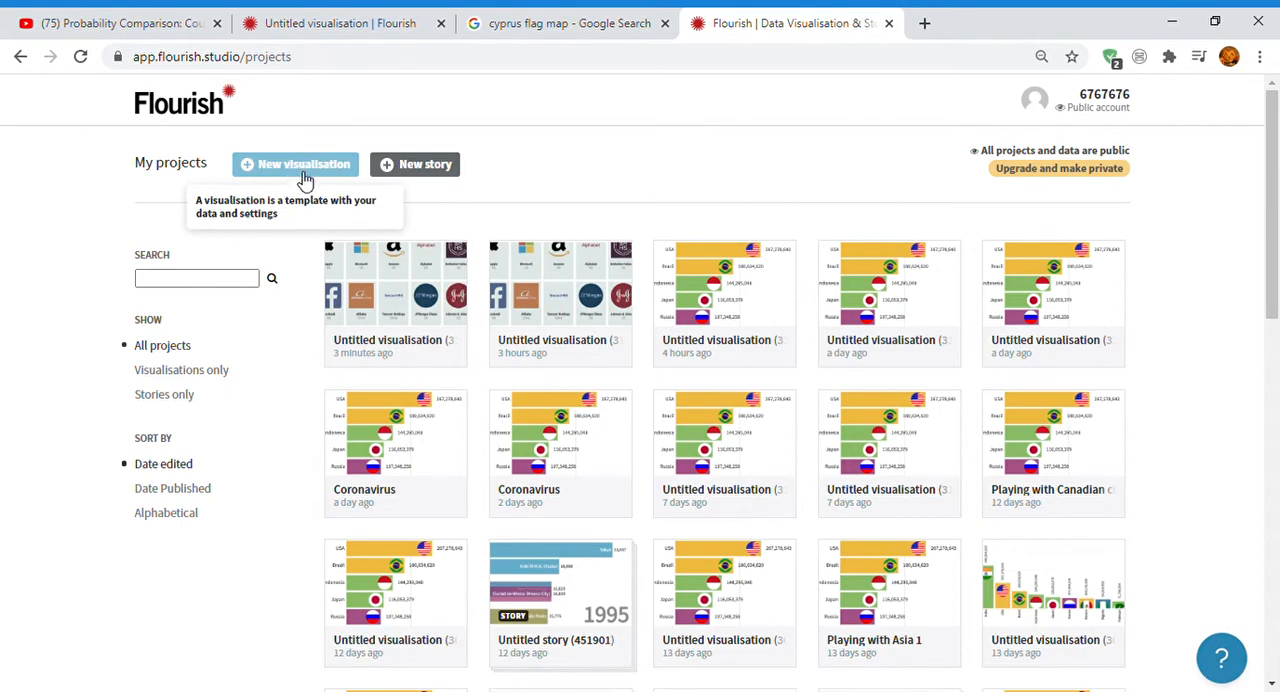
Start a new visualisation and browse the template gallery down to the Cards templates.
{"action": "left_click", "coordinate": [296, 164]}
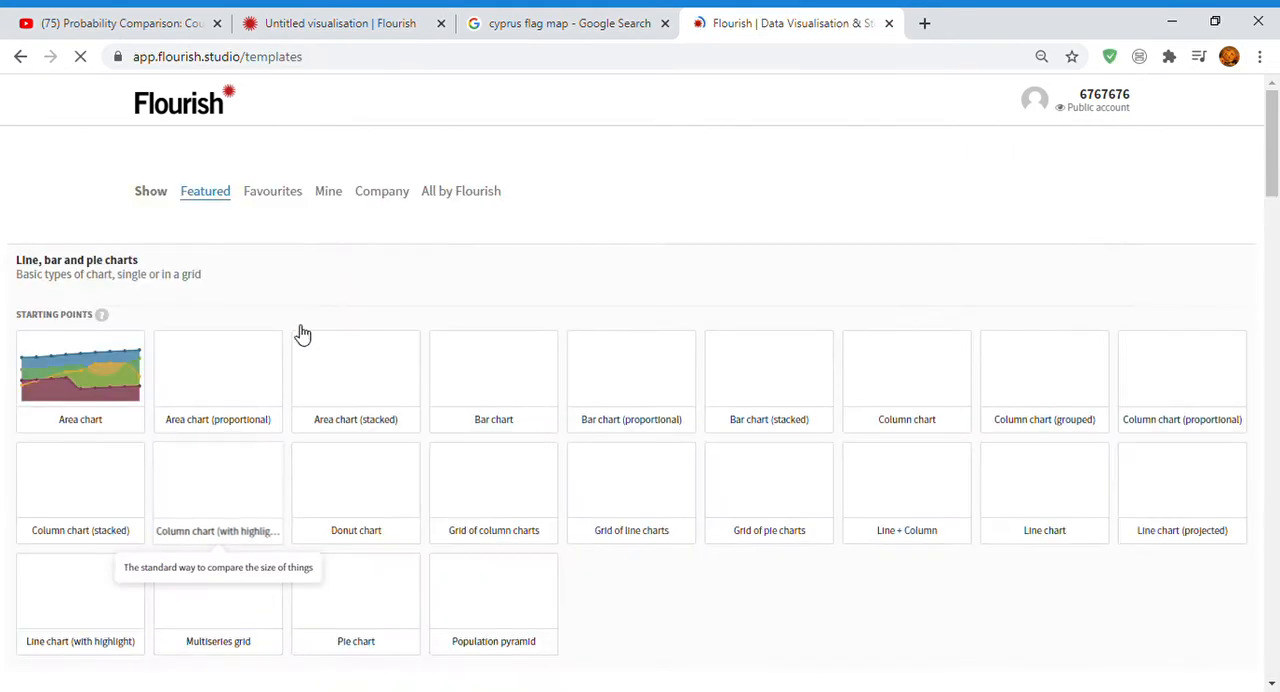
{"action": "scroll", "scroll_direction": "down", "scroll_amount": 3}
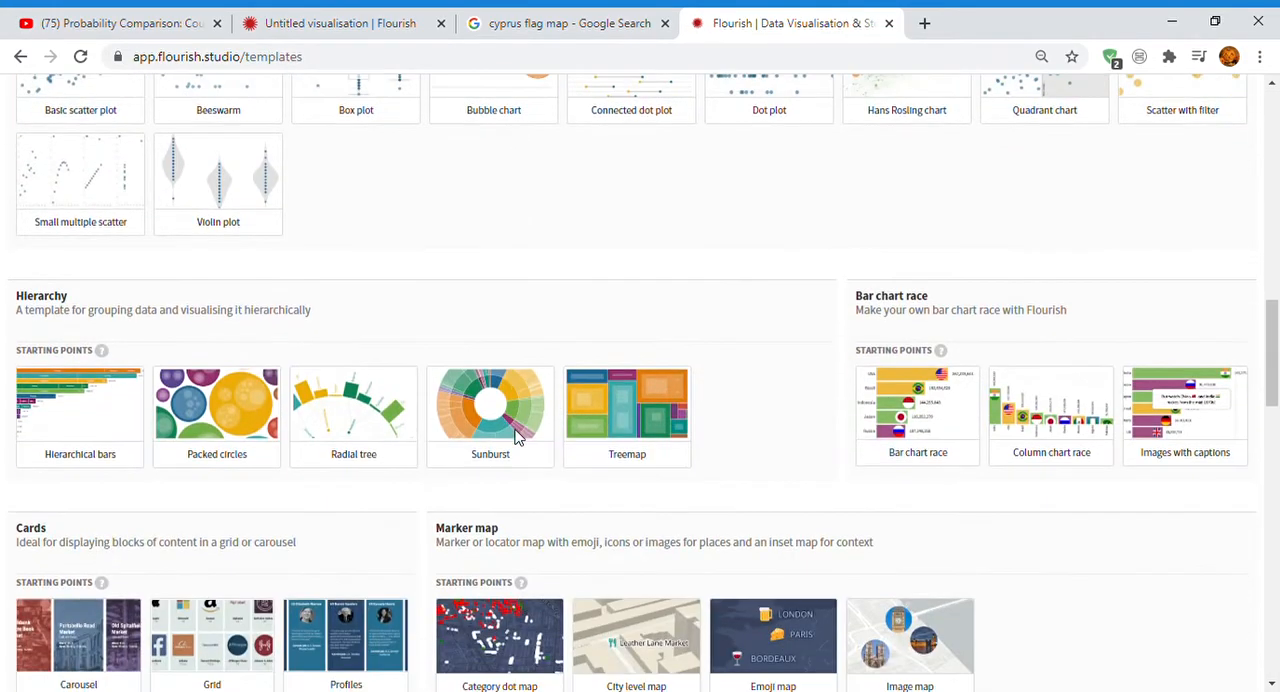
{"action": "scroll", "scroll_direction": "down", "scroll_amount": 3}
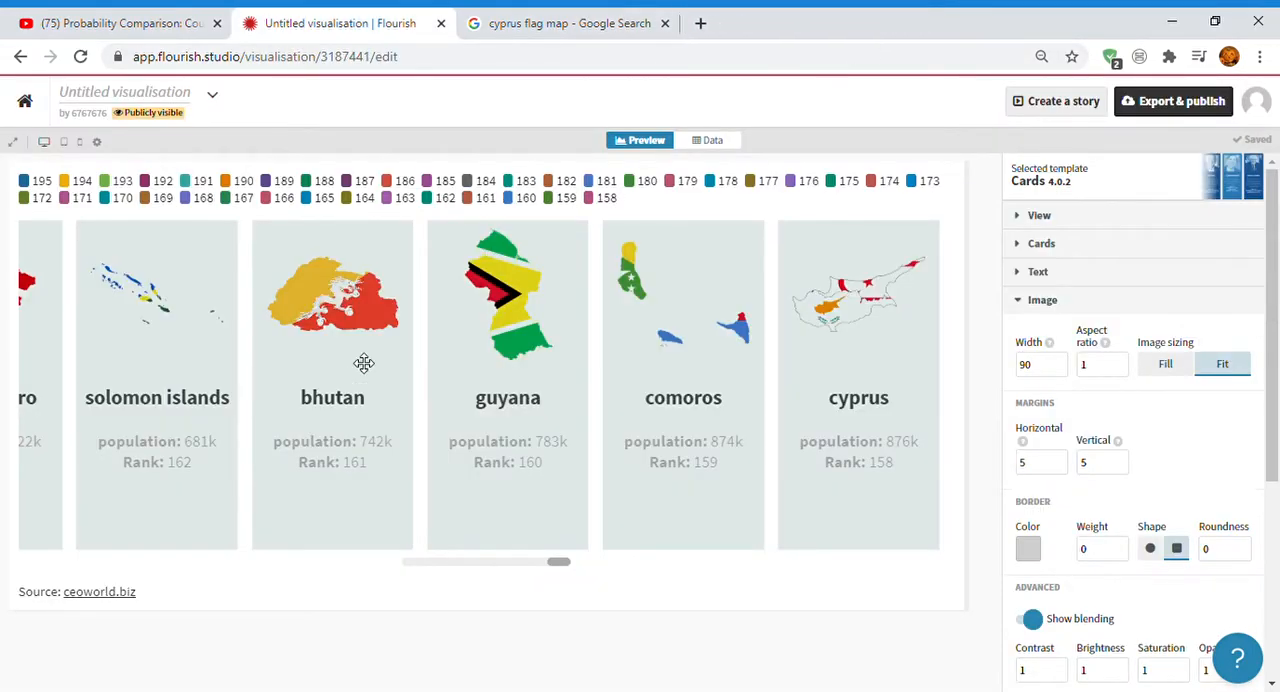
Review the Data sheet of countries, flag links, population and rank, then view the YouTube comparison video.
{"action": "left_click", "coordinate": [712, 140]}
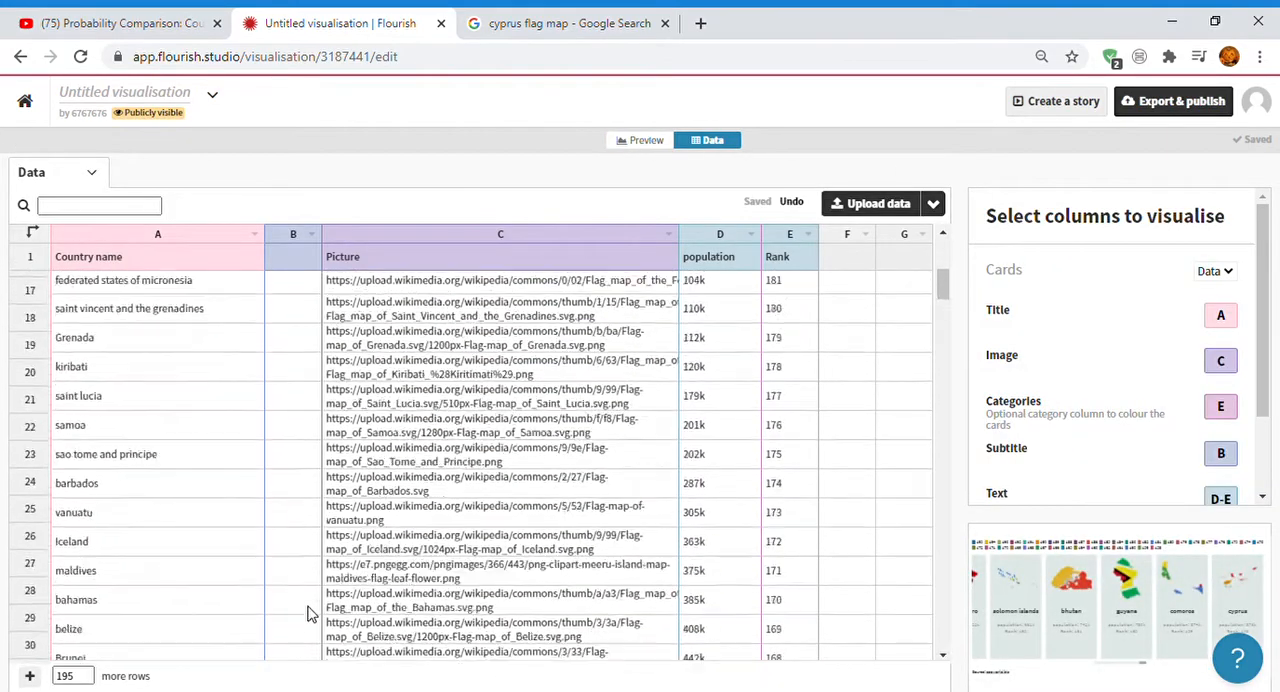
{"action": "left_click", "coordinate": [110, 22]}
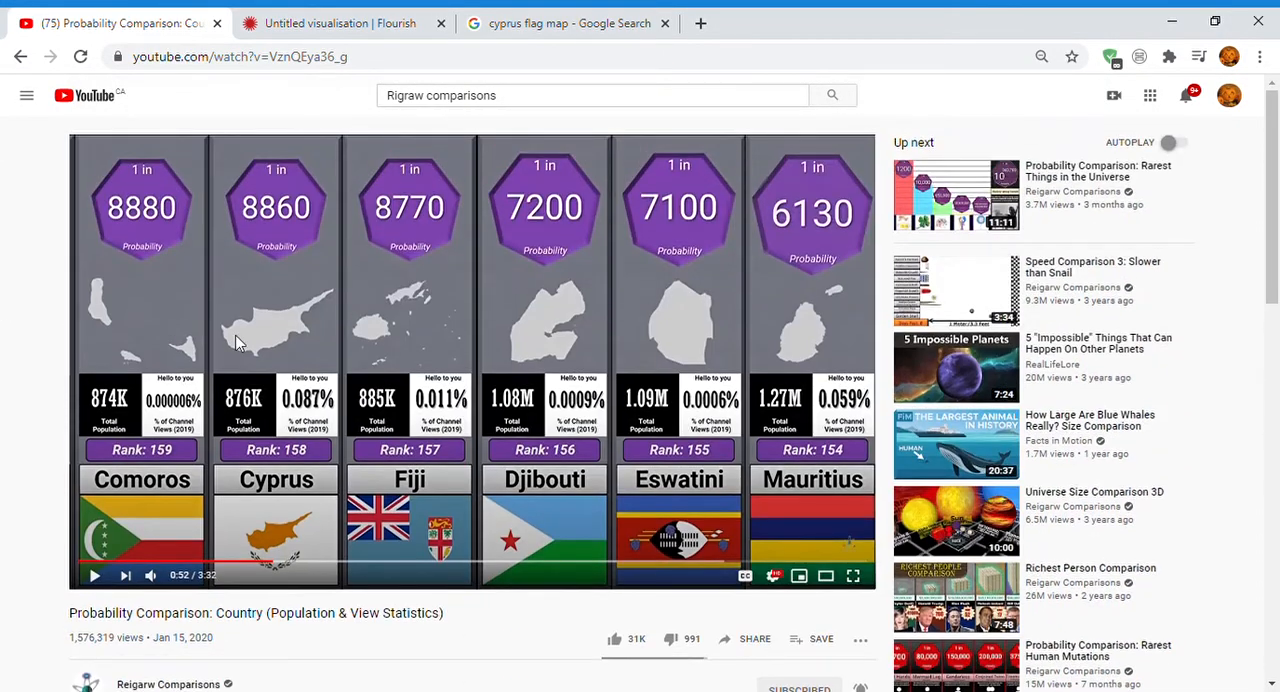
{"action": "left_click", "coordinate": [568, 22]}
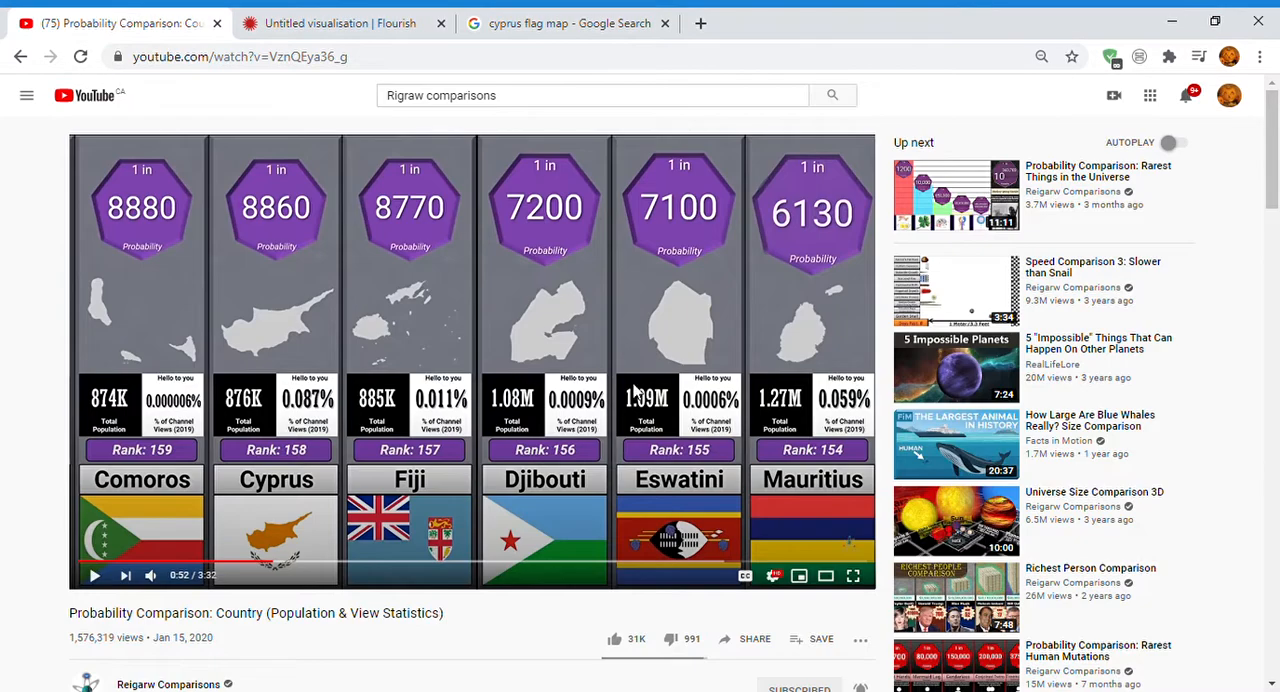
Add the Wikimedia Flag-map_of_Fiji image link to the Picture cell of row 41.
{"action": "left_click", "coordinate": [568, 22]}
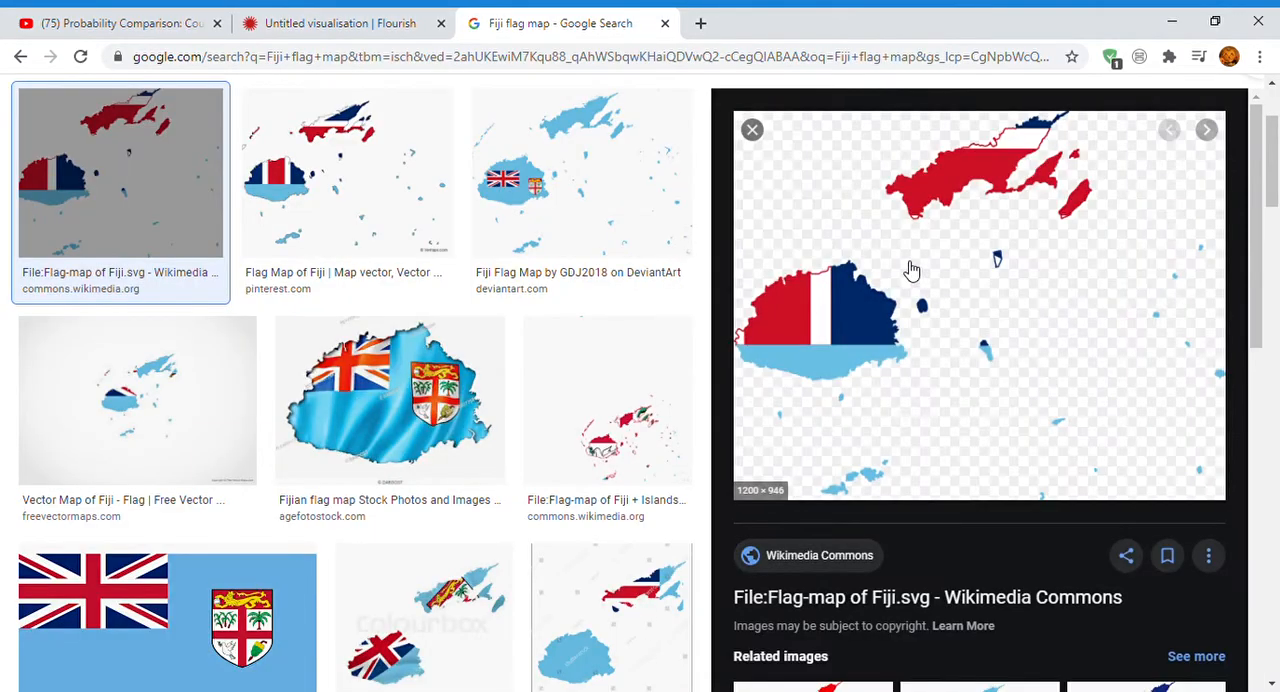
{"action": "mouse_move", "coordinate": [976, 472]}
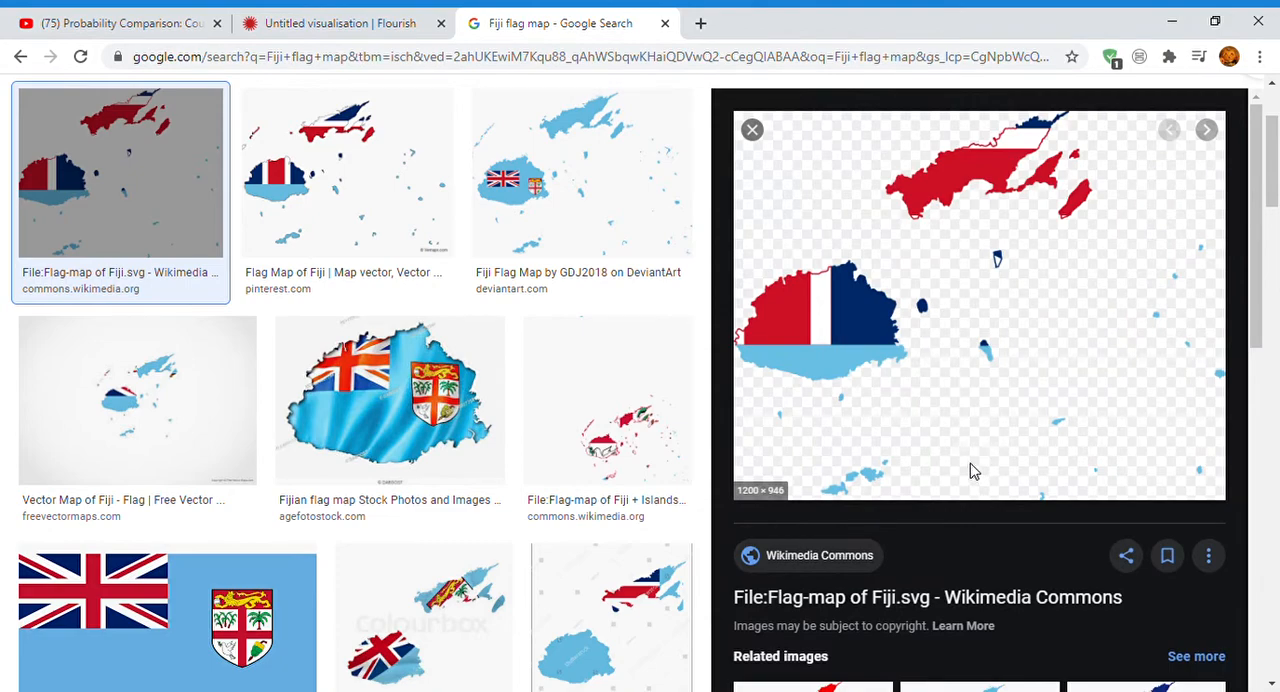
{"action": "left_click", "coordinate": [340, 22]}
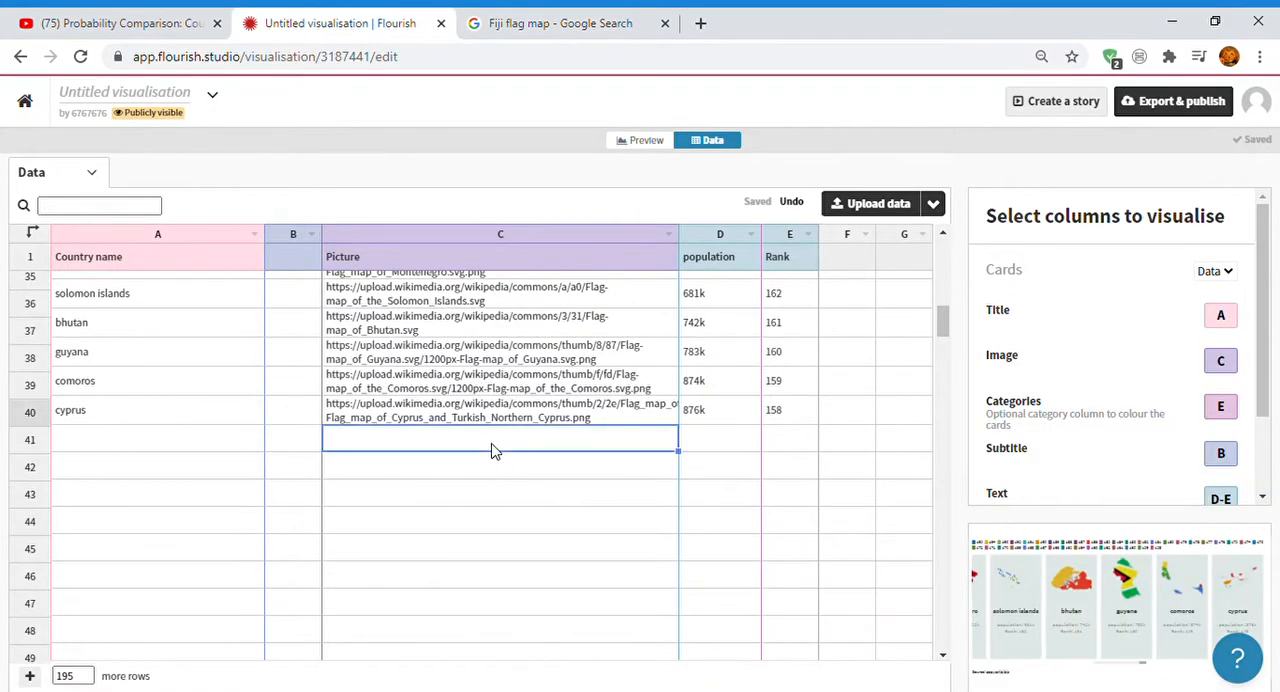
{"action": "type", "text": "https://upload.wikimedia.org/wikipedia/commons/thumb/5/5d/Flag-map_of_Fiji.svg/1200px-Flag-map_of_Fiji.svg.png"}
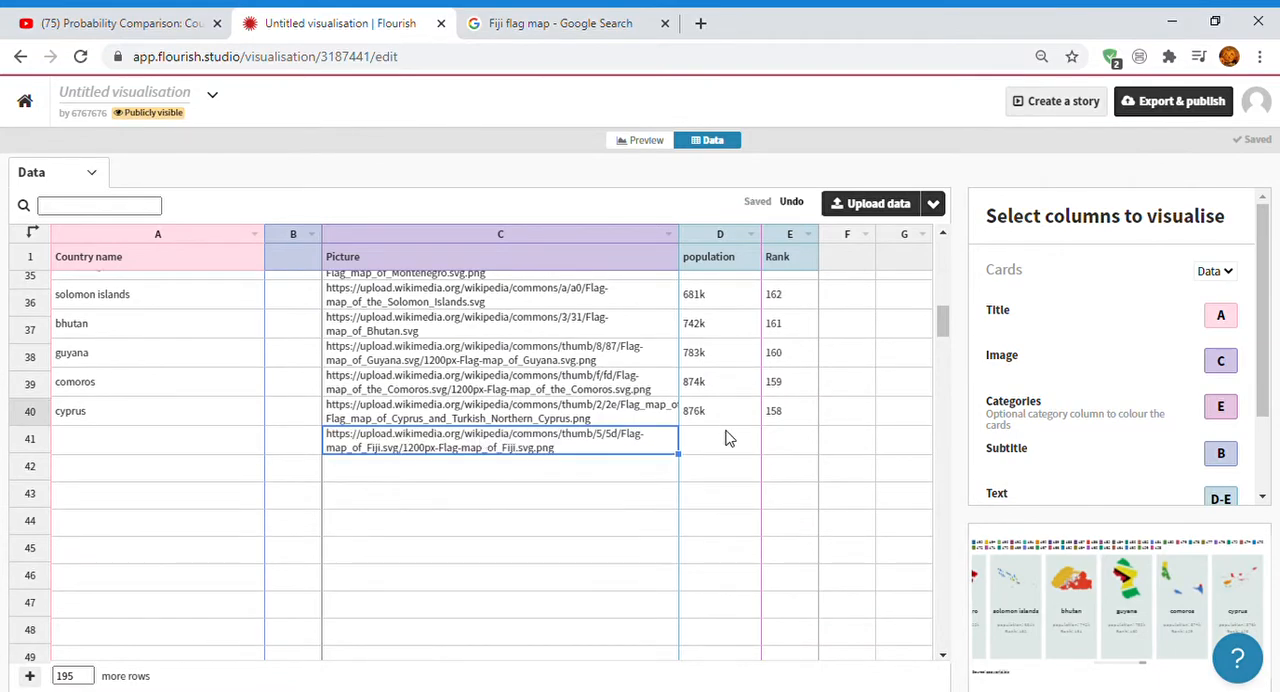
{"action": "left_click", "coordinate": [156, 438]}
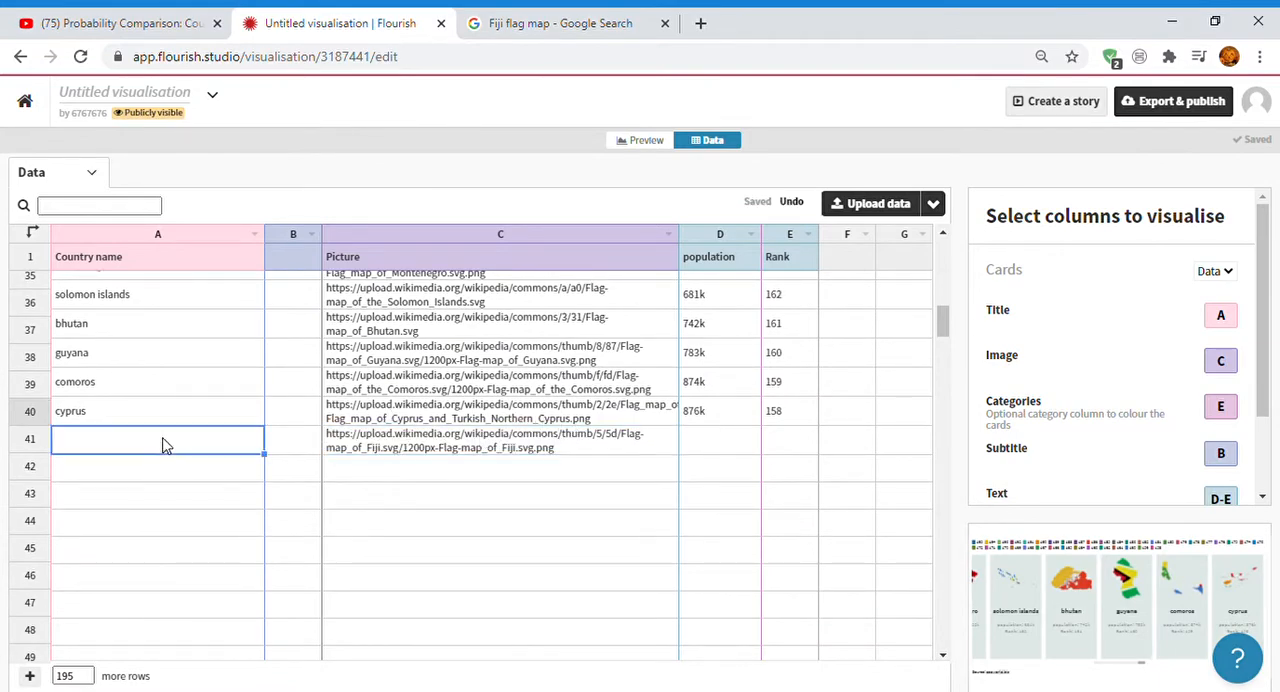
Copy the name Fiji from the Google search box and check Fiji's figures in the comparison video.
{"action": "left_click", "coordinate": [560, 22]}
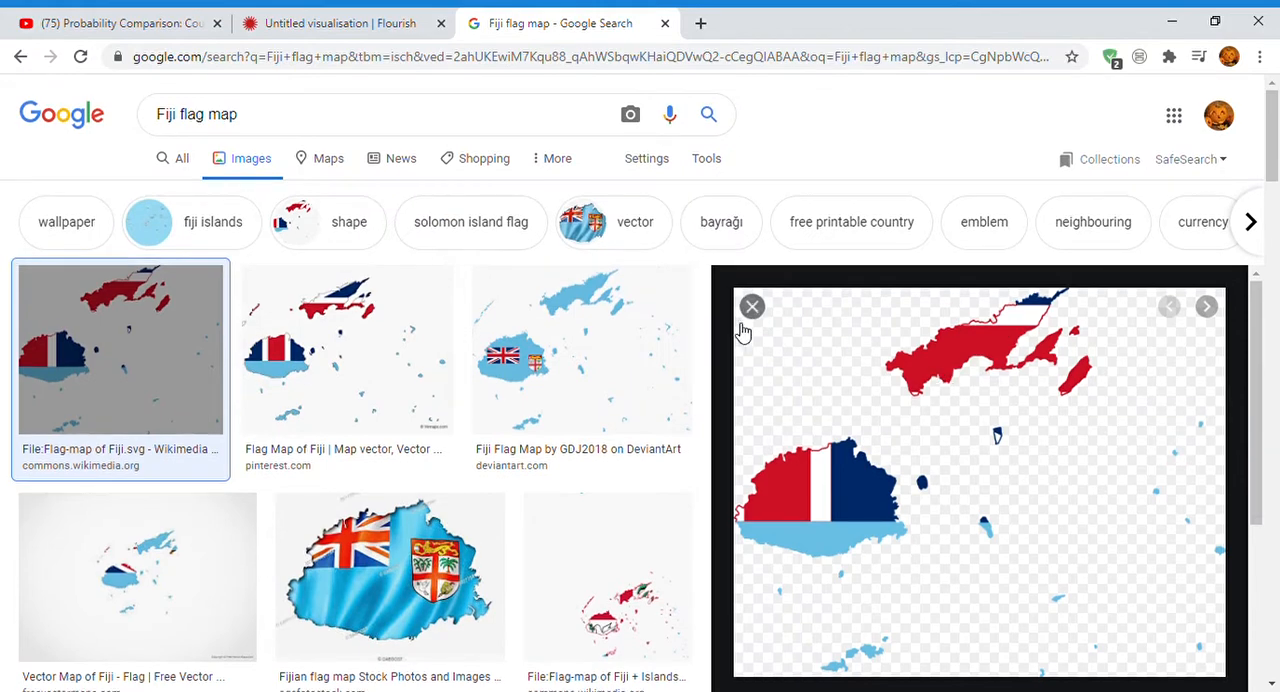
{"action": "left_click", "coordinate": [752, 306]}
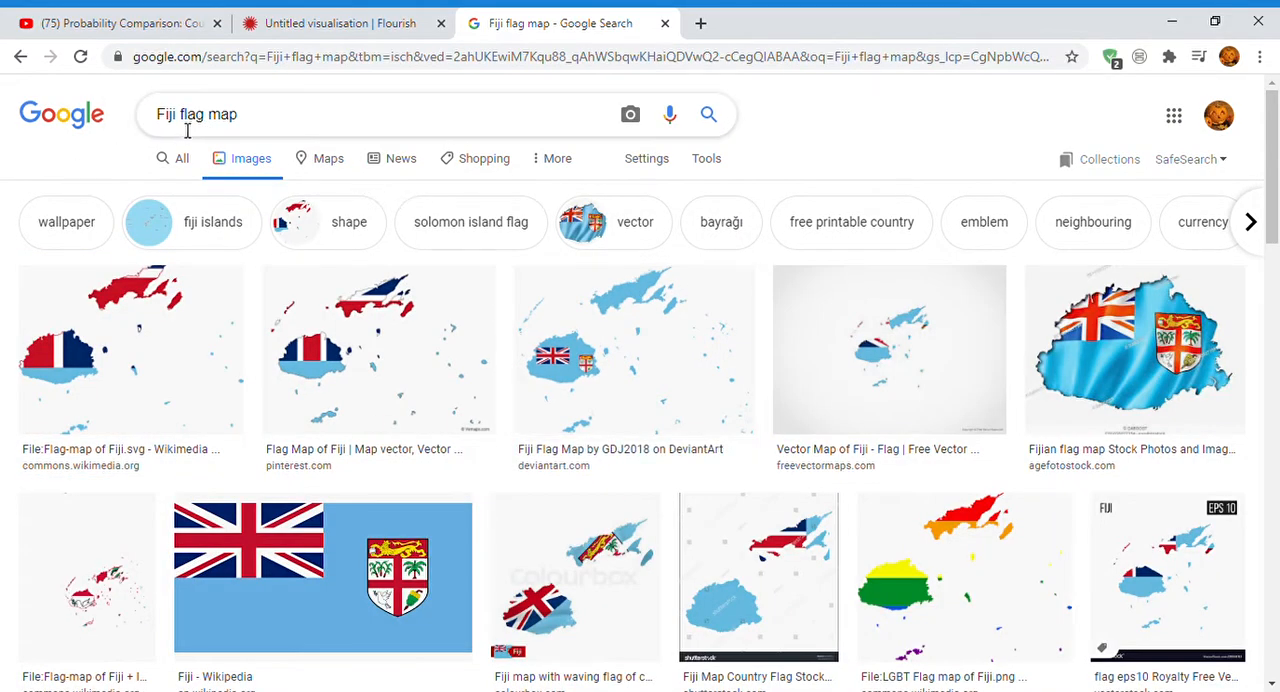
{"action": "double_click", "coordinate": [168, 114]}
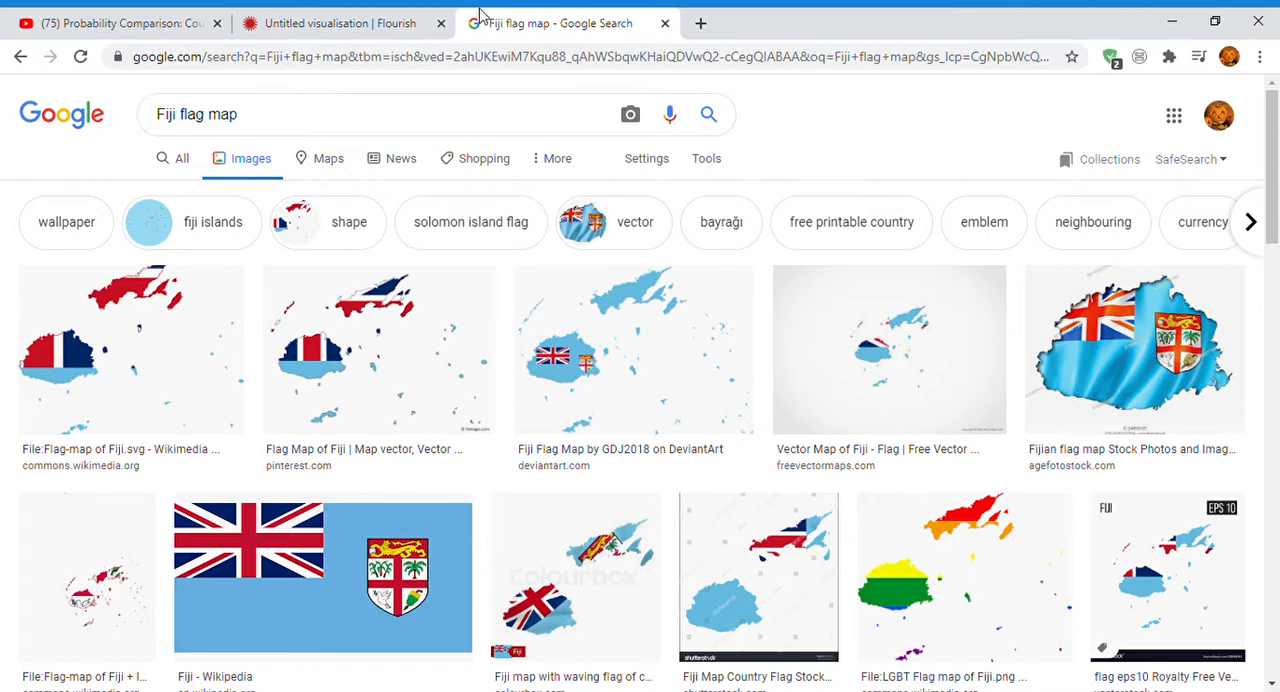
{"action": "left_click", "coordinate": [340, 22]}
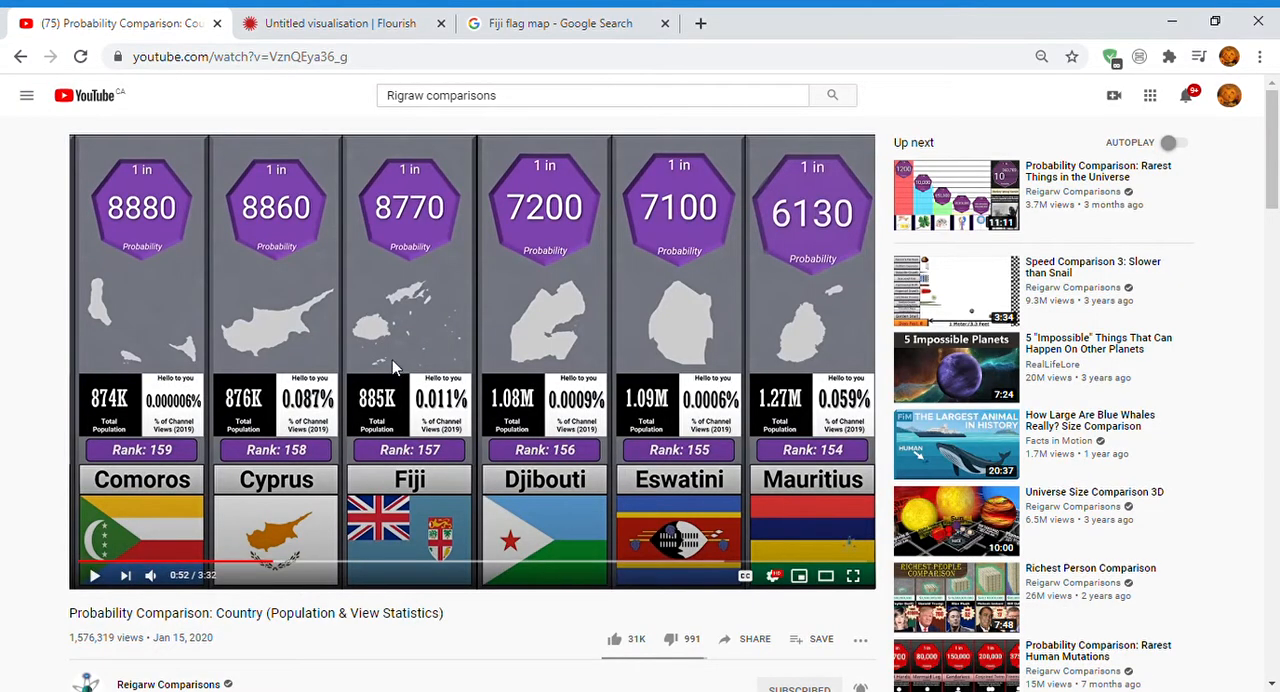
Fill row 41 with Fiji, population 885 and rank 157, confirming the entry.
{"action": "left_click", "coordinate": [340, 22]}
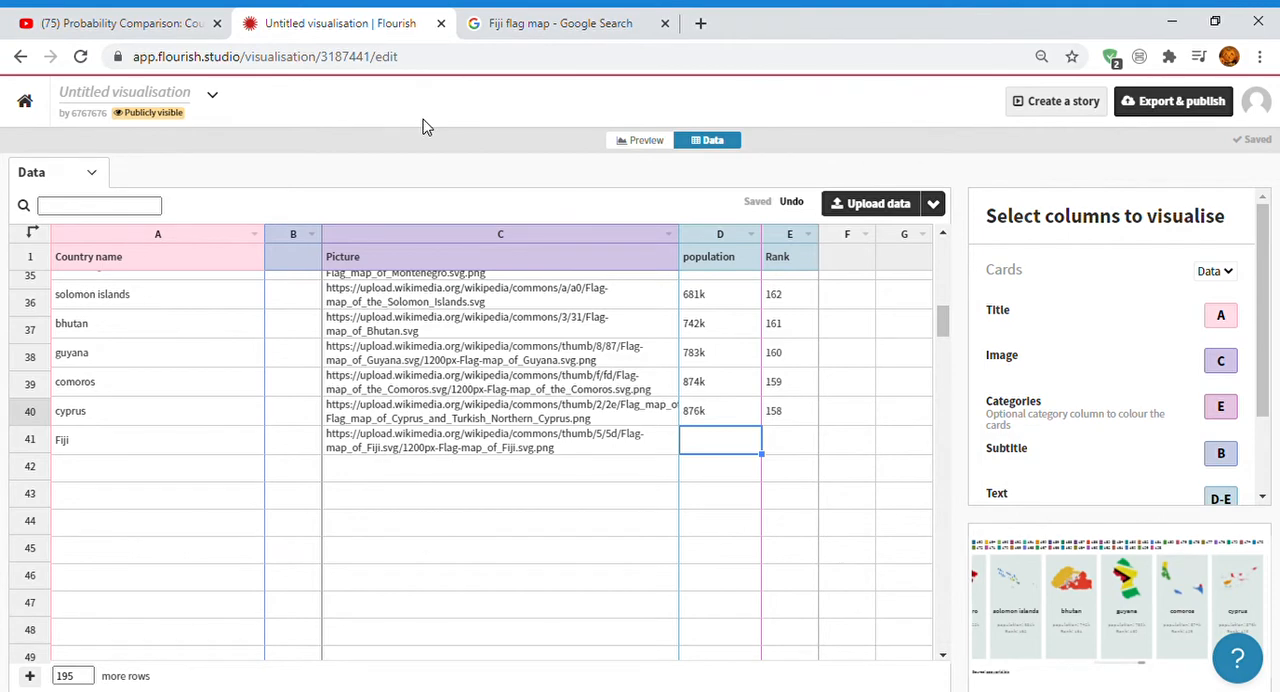
{"action": "type", "text": "885"}
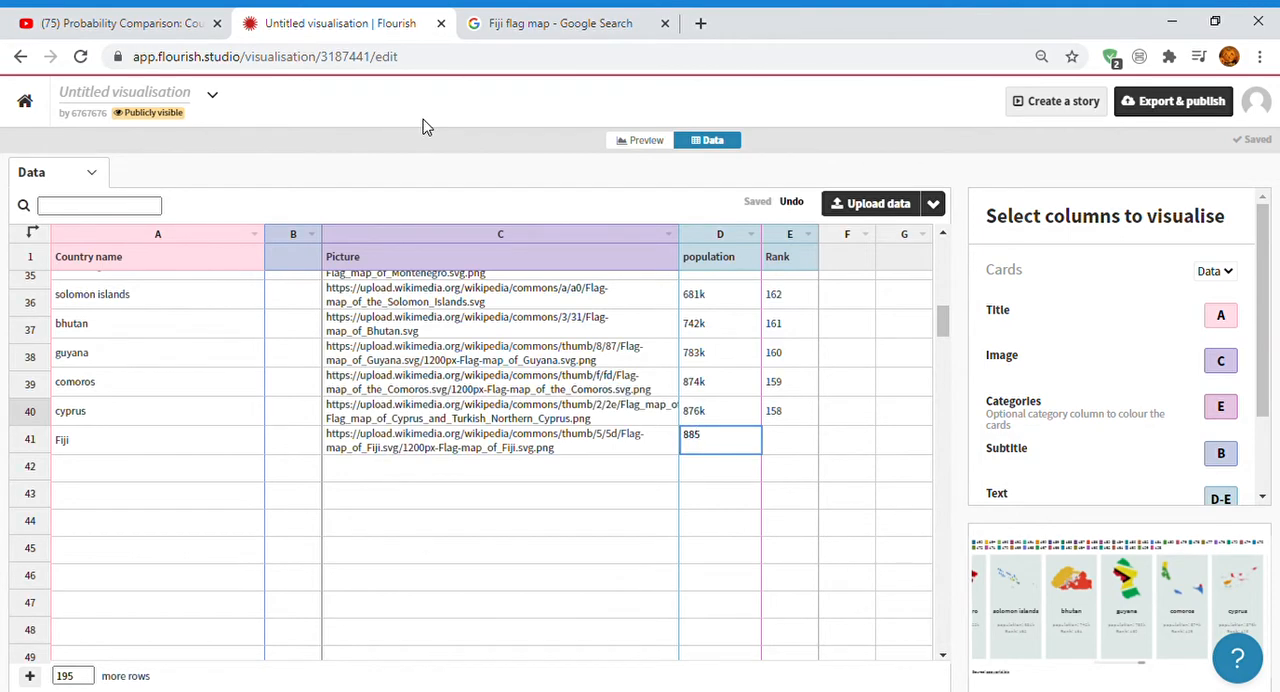
{"action": "left_click", "coordinate": [788, 438]}
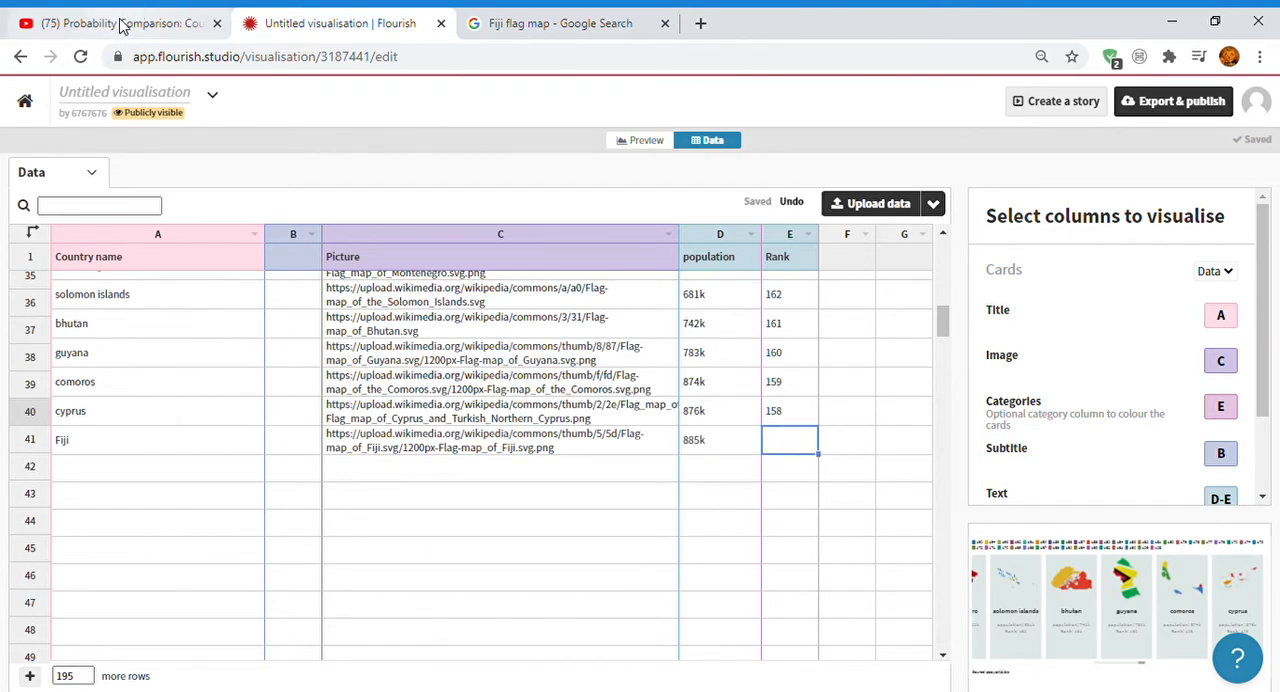
{"action": "type", "text": "157"}
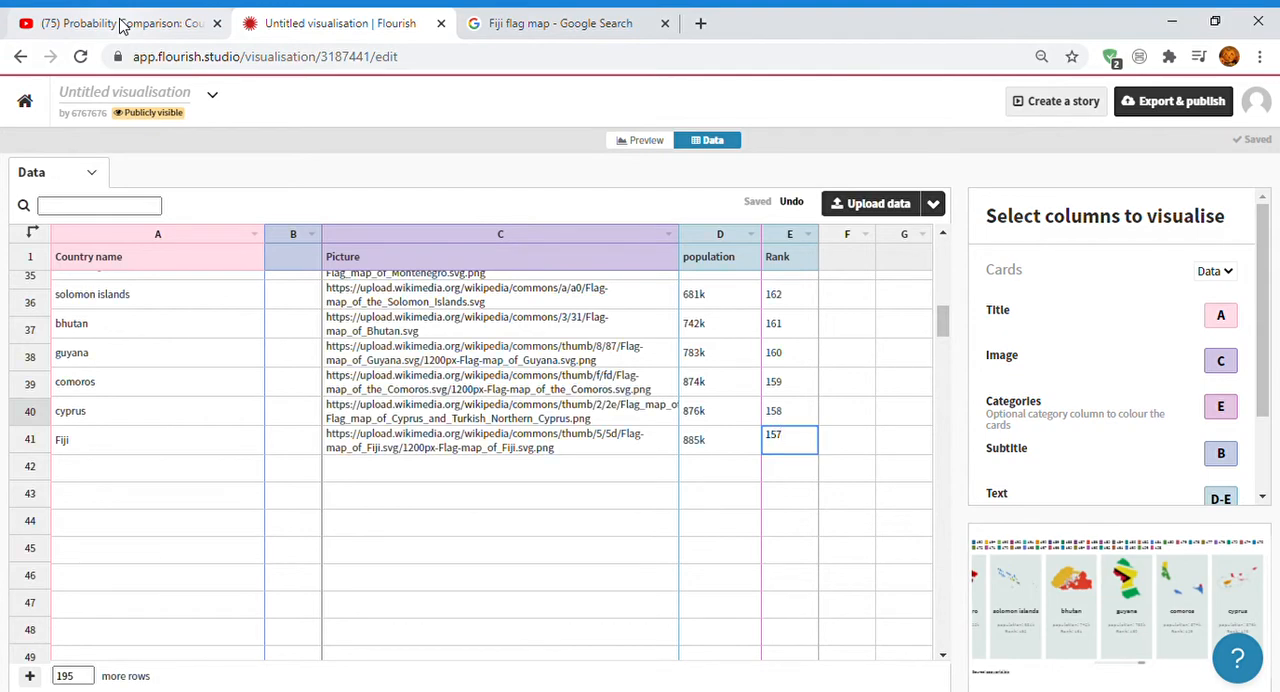
{"action": "left_click", "coordinate": [904, 438]}
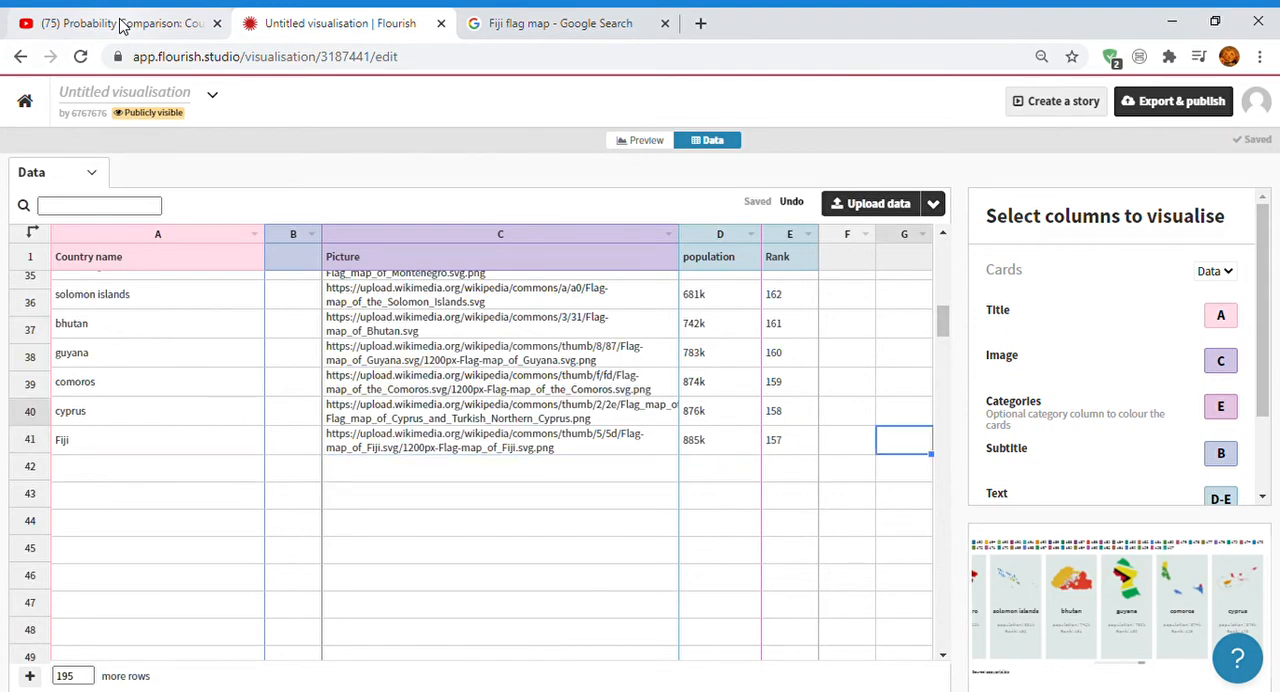
{"action": "left_click", "coordinate": [156, 494]}
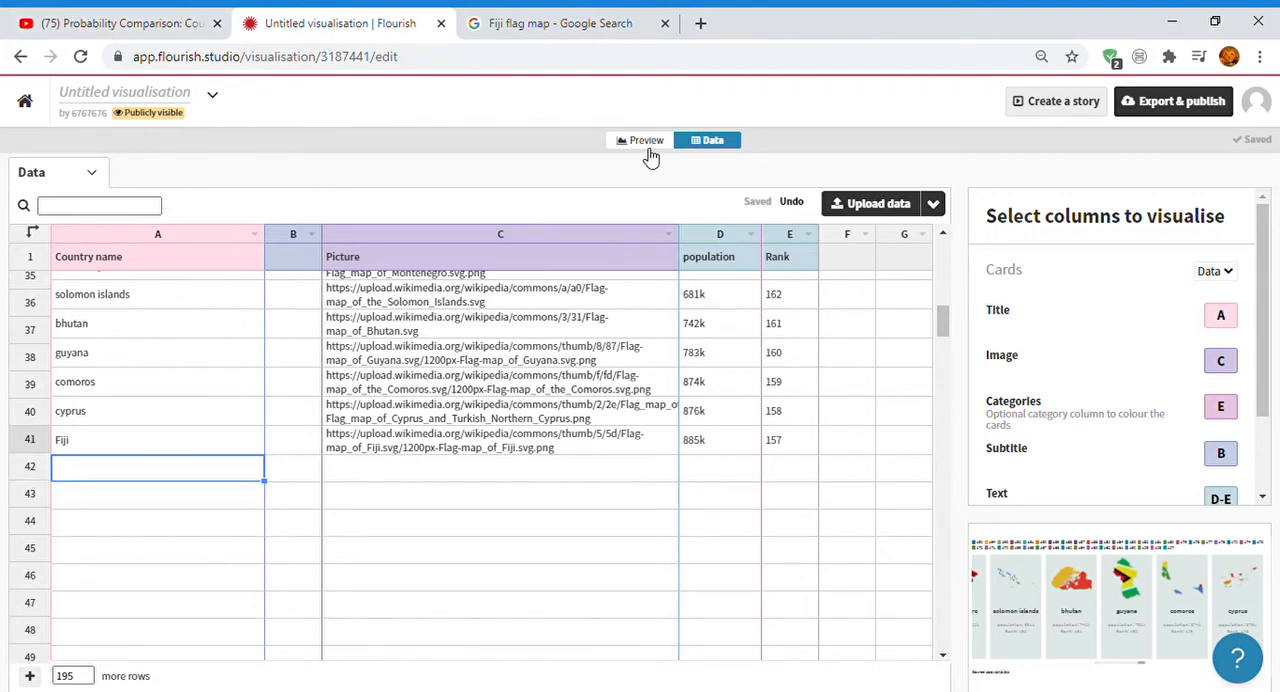
{"action": "left_click", "coordinate": [646, 140]}
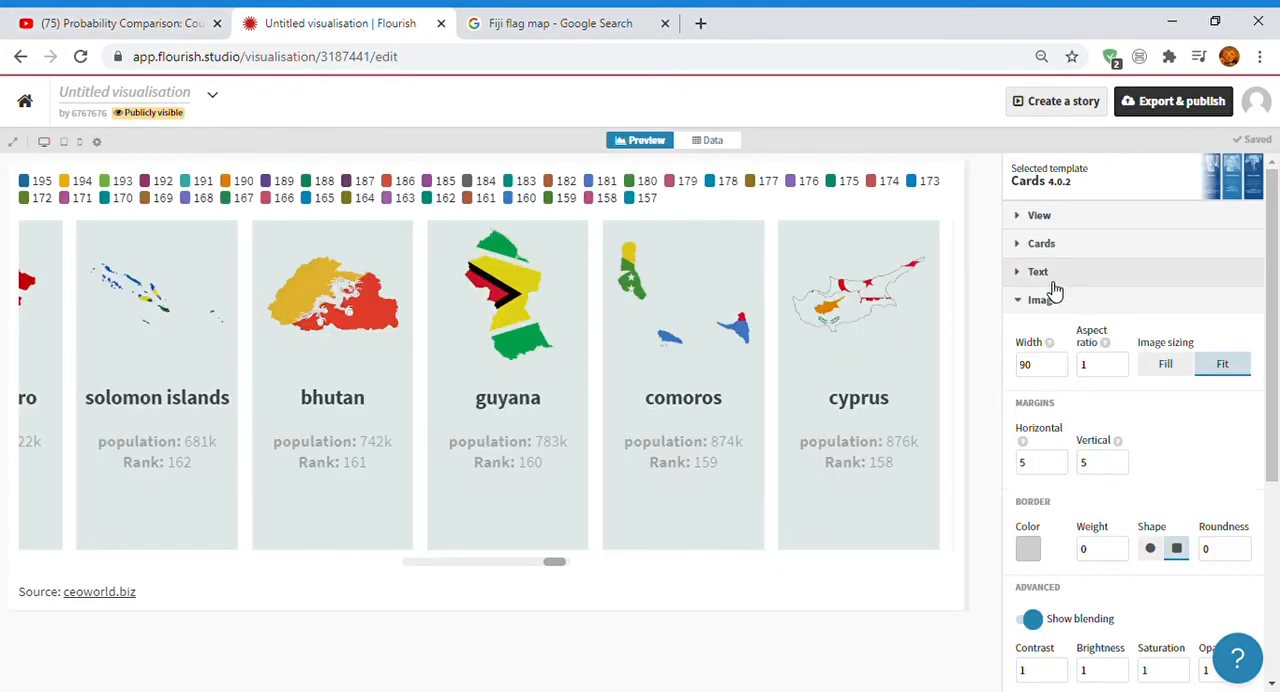
{"action": "left_click", "coordinate": [1040, 216]}
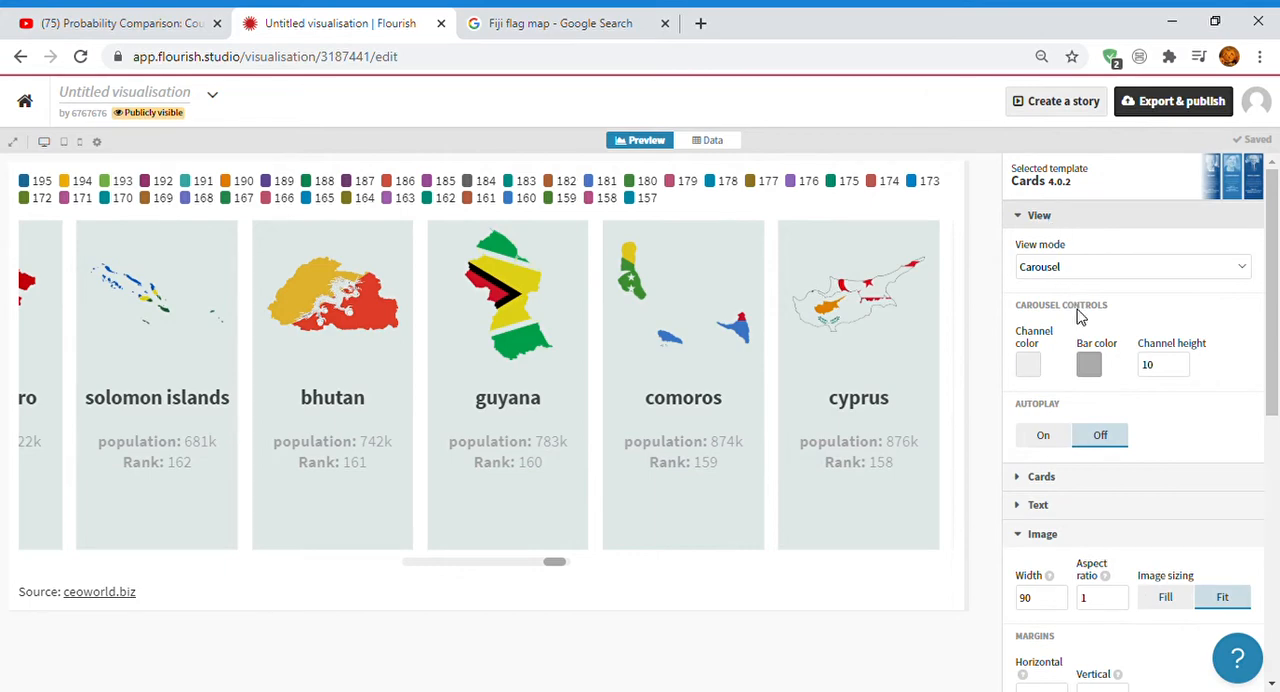
{"action": "mouse_move", "coordinate": [1252, 290]}
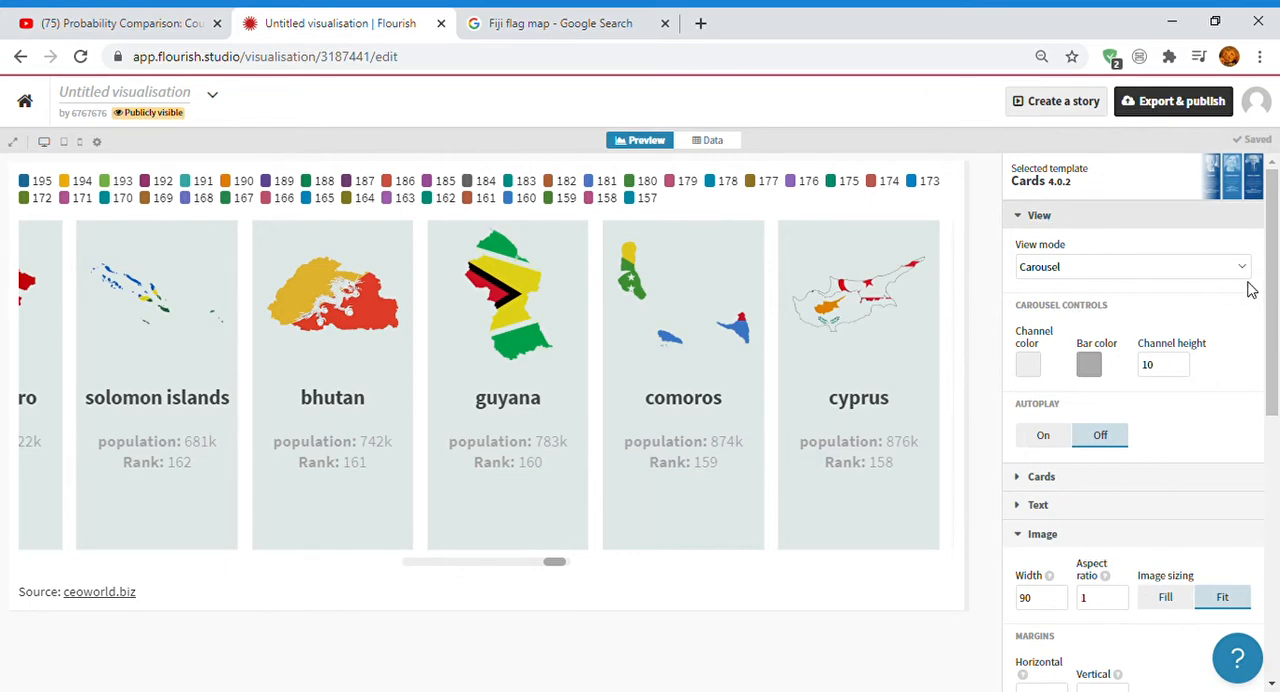
{"action": "left_click", "coordinate": [1132, 266]}
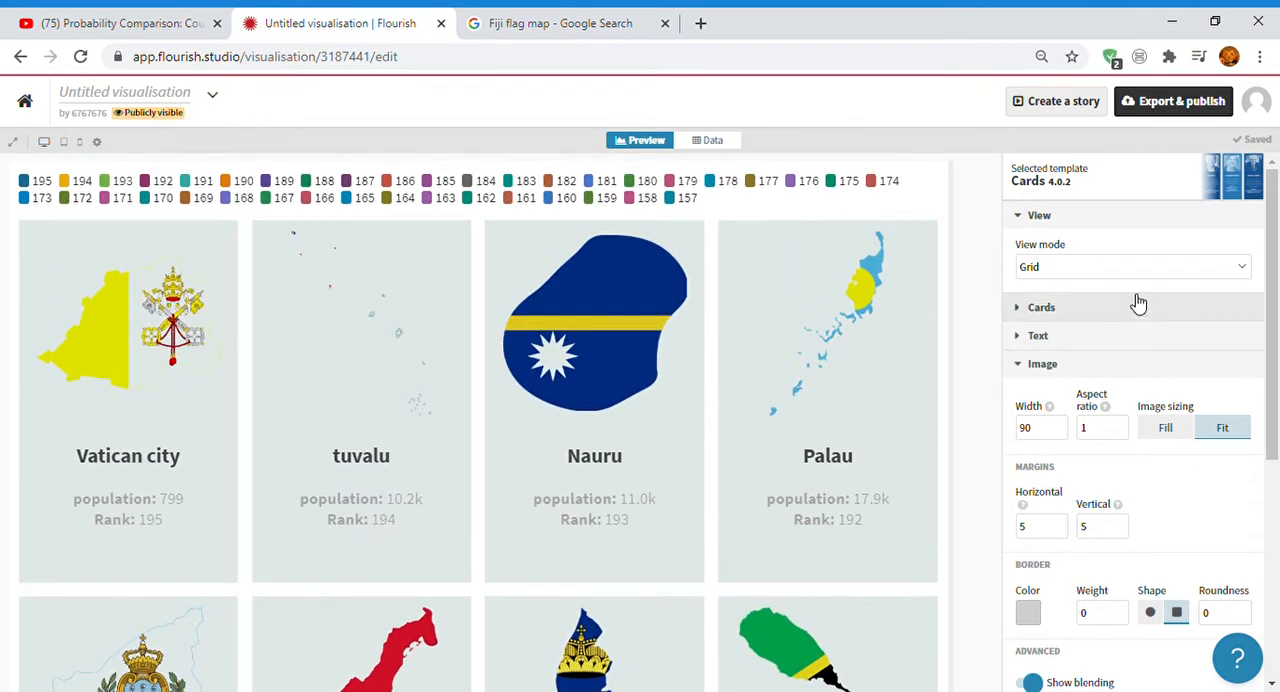
{"action": "left_click", "coordinate": [1132, 266]}
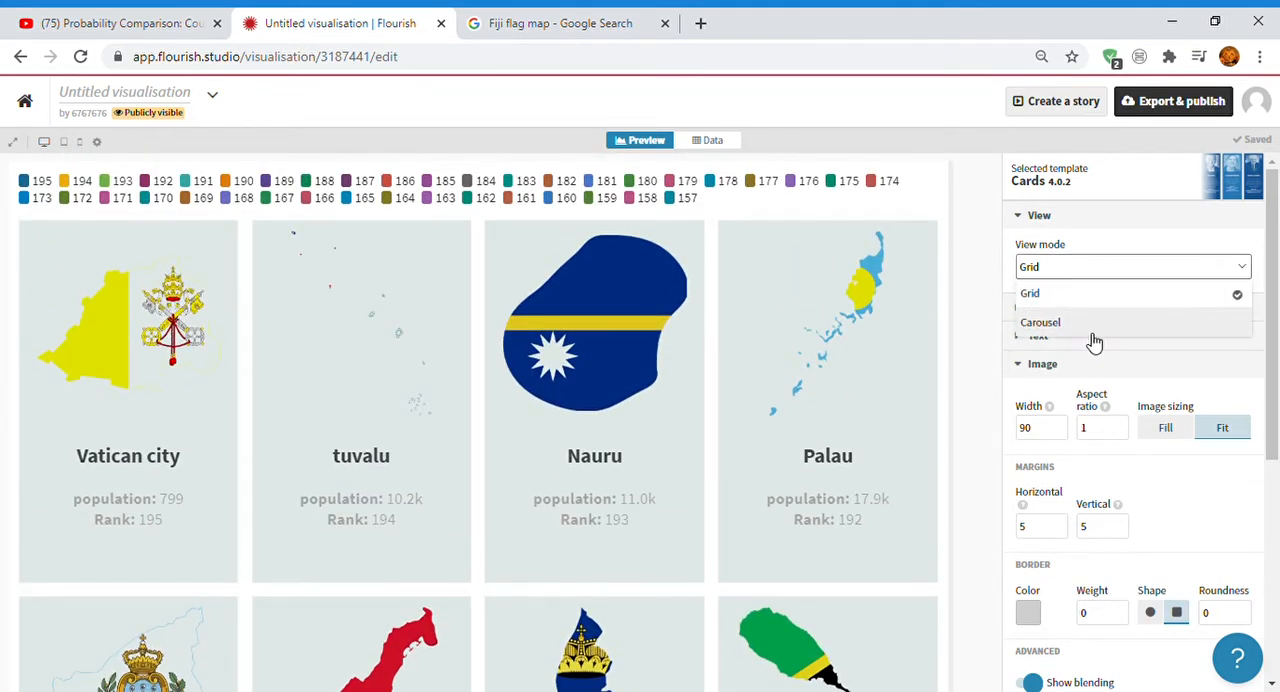
{"action": "left_click", "coordinate": [1040, 322]}
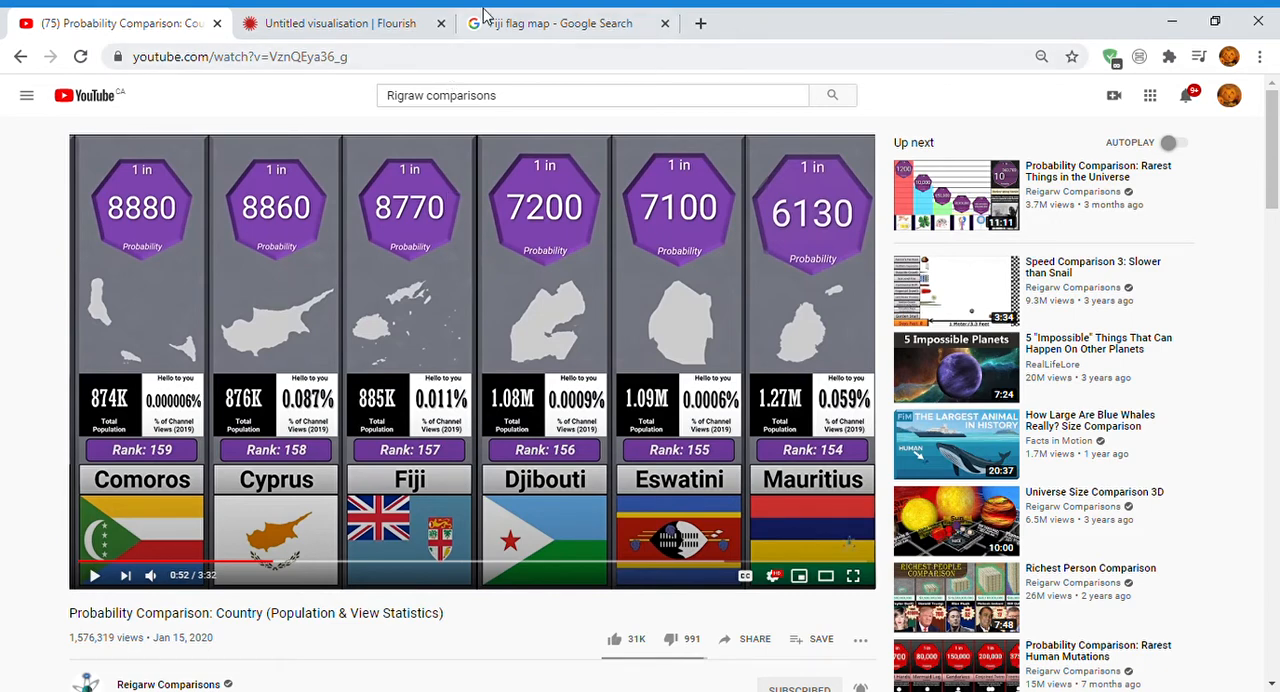
{"action": "left_click", "coordinate": [340, 22]}
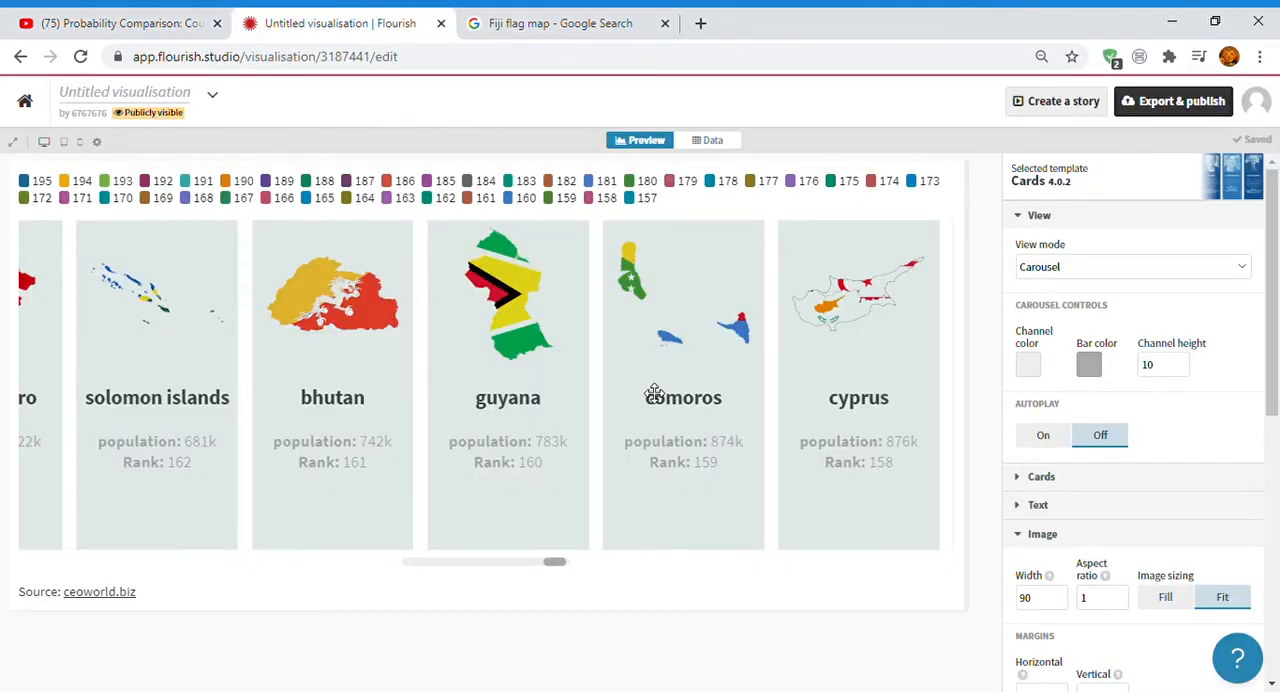
{"action": "left_click", "coordinate": [712, 140]}
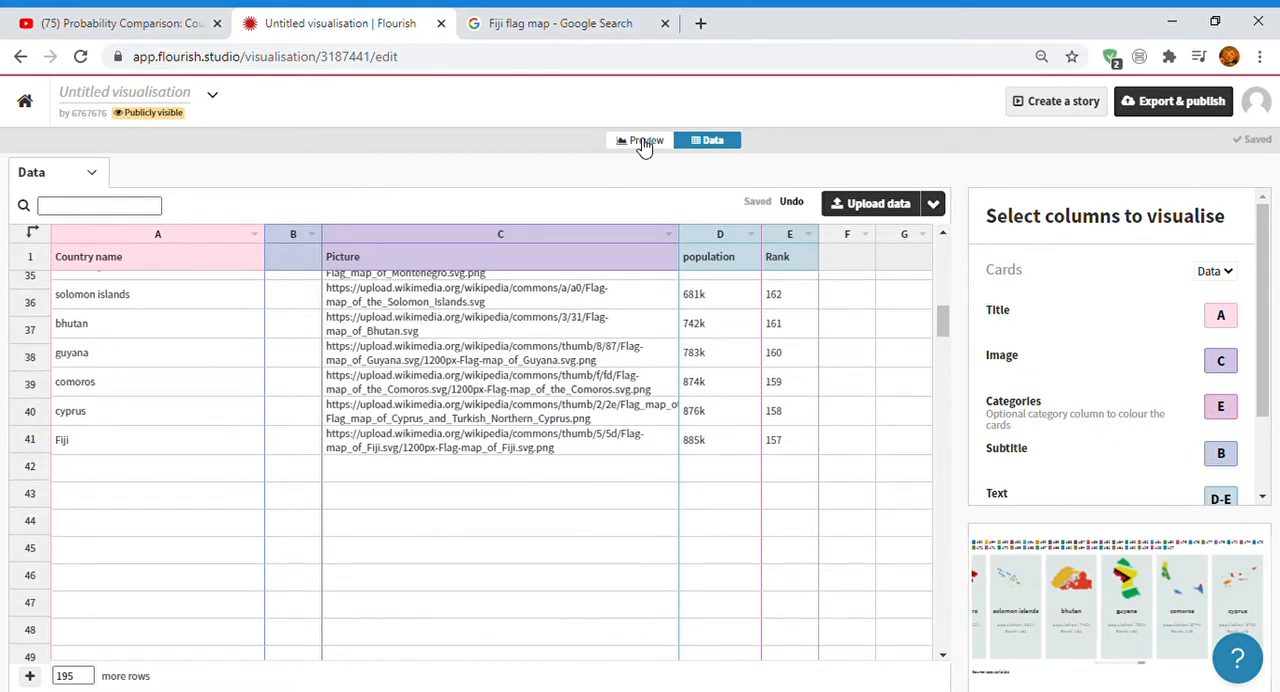
{"action": "left_click", "coordinate": [640, 140]}
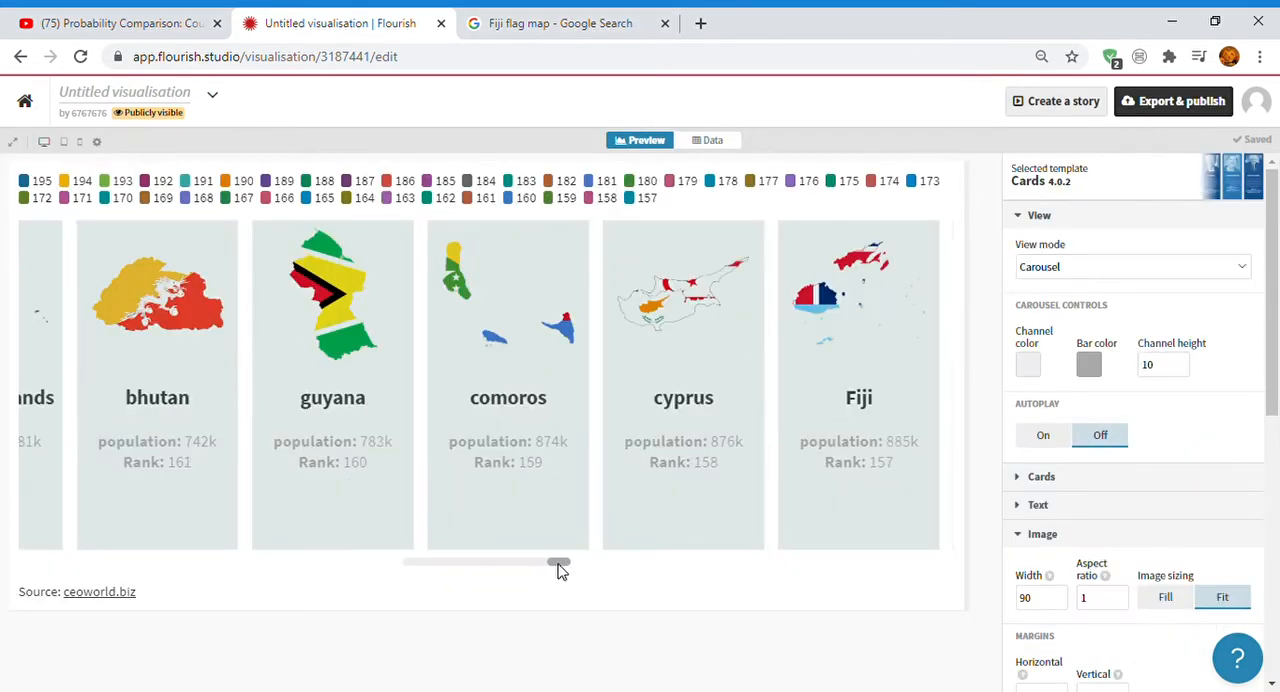
{"action": "left_click_drag", "start_coordinate": [558, 562], "coordinate": [470, 562]}
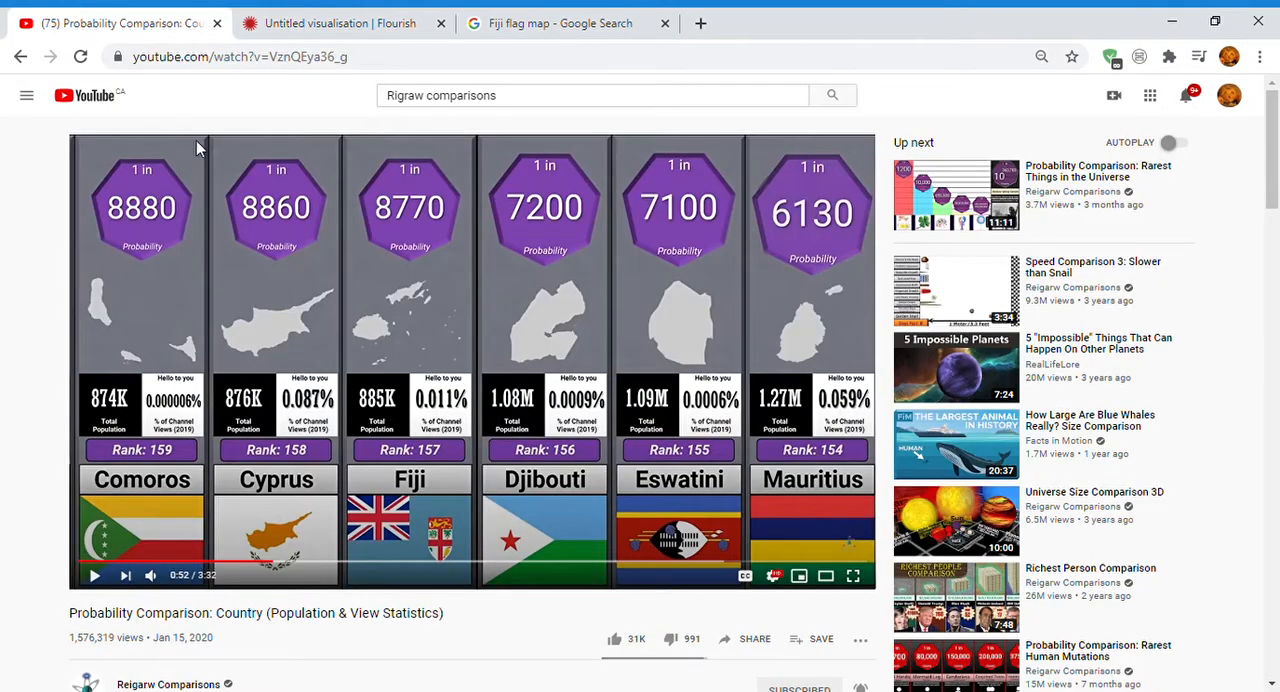
Return to the flag-map cards and bring the Text title settings into view.
{"action": "left_click", "coordinate": [340, 22]}
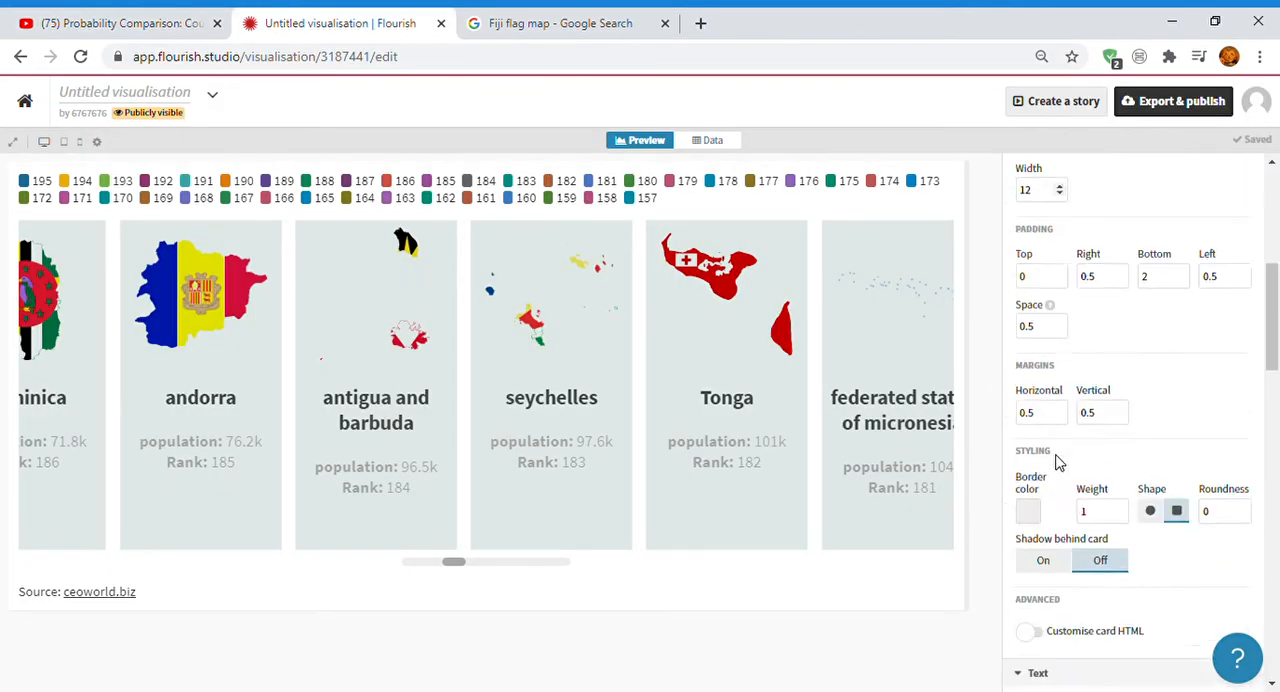
{"action": "scroll", "scroll_direction": "down", "scroll_amount": 3}
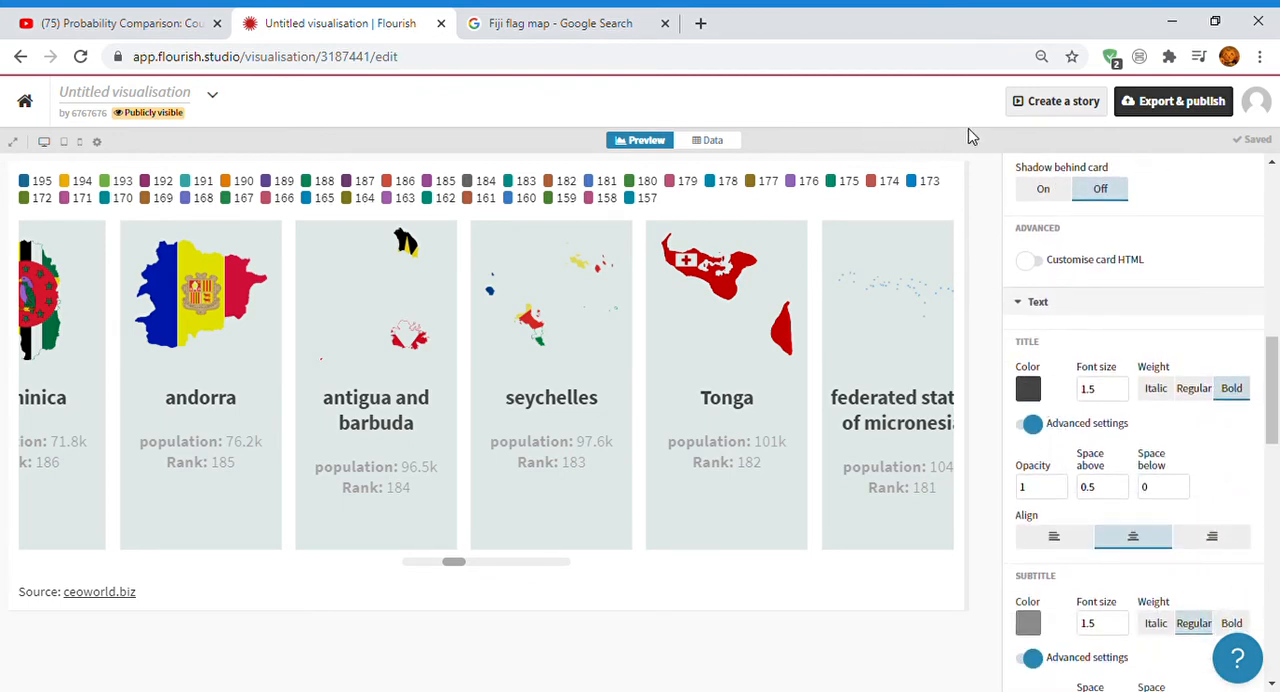
{"action": "mouse_move", "coordinate": [876, 144]}
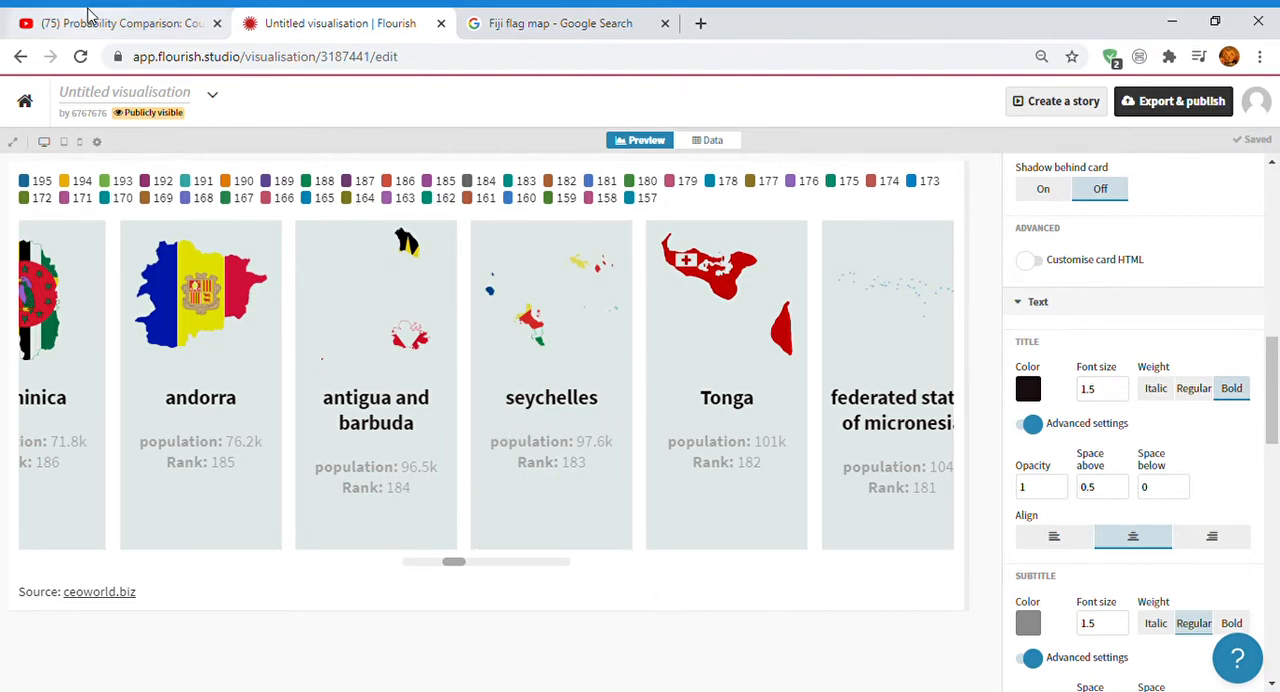
Check the comparison video, then run a Google search for 'djibouti flag map'.
{"action": "left_click", "coordinate": [120, 22]}
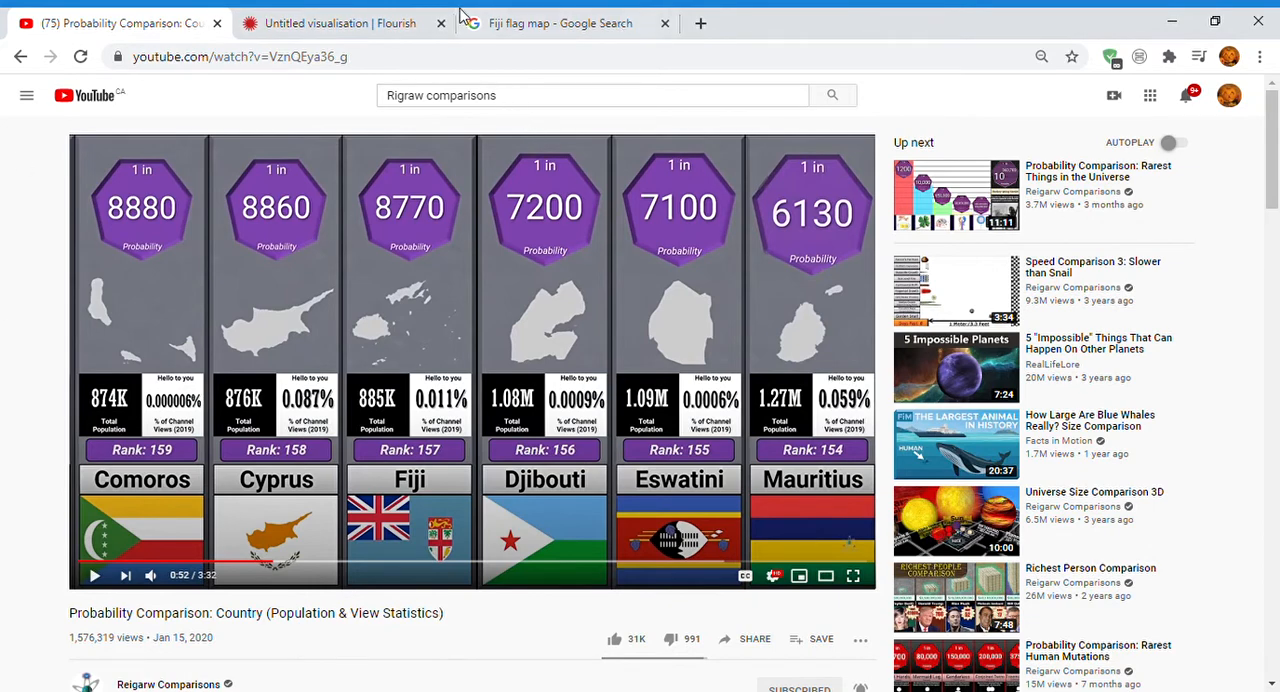
{"action": "left_click", "coordinate": [560, 22]}
{"action": "type", "text": "D flag map"}
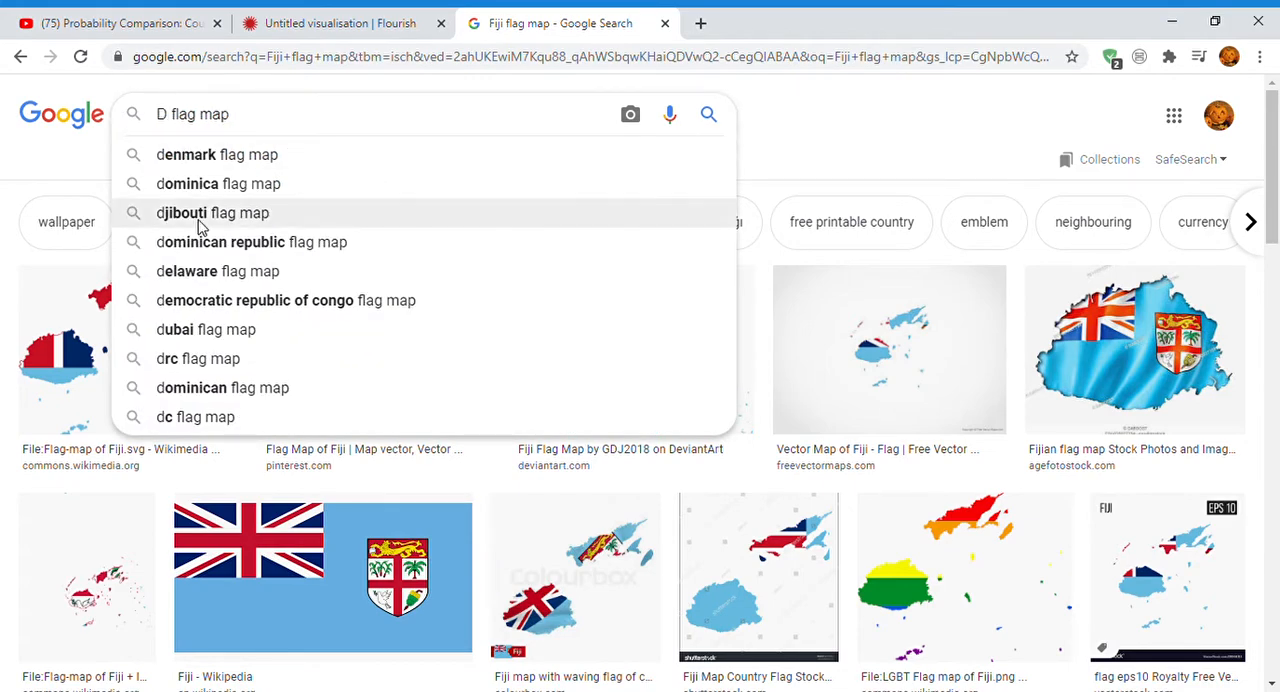
{"action": "left_click", "coordinate": [212, 212]}
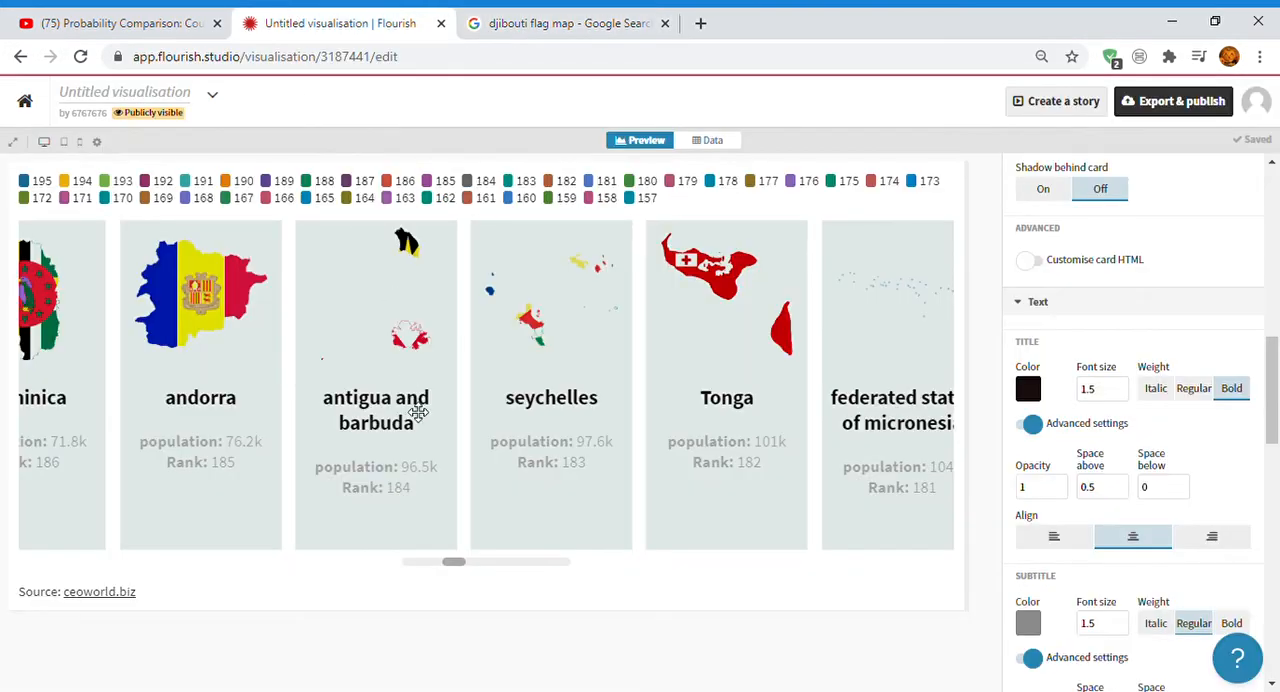
Start a djibouti row below Fiji and give its Picture cell the Wikimedia Djibouti flag-map image address.
{"action": "left_click", "coordinate": [712, 140]}
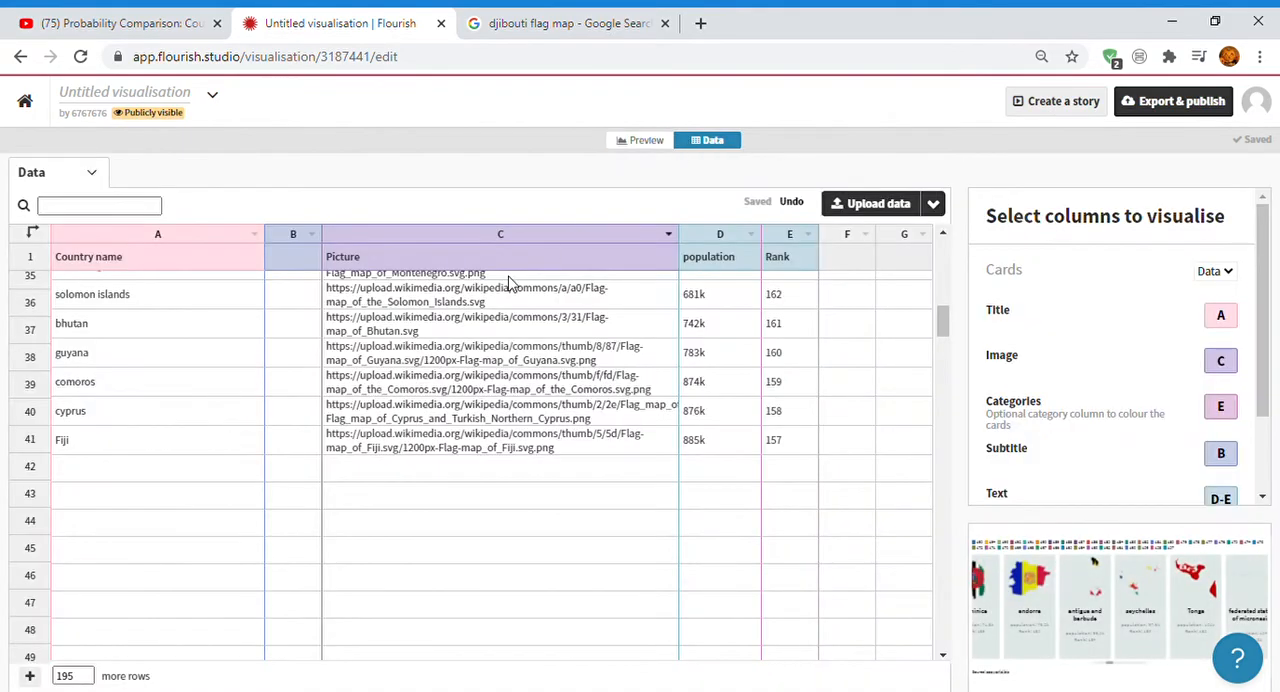
{"action": "left_click", "coordinate": [156, 466]}
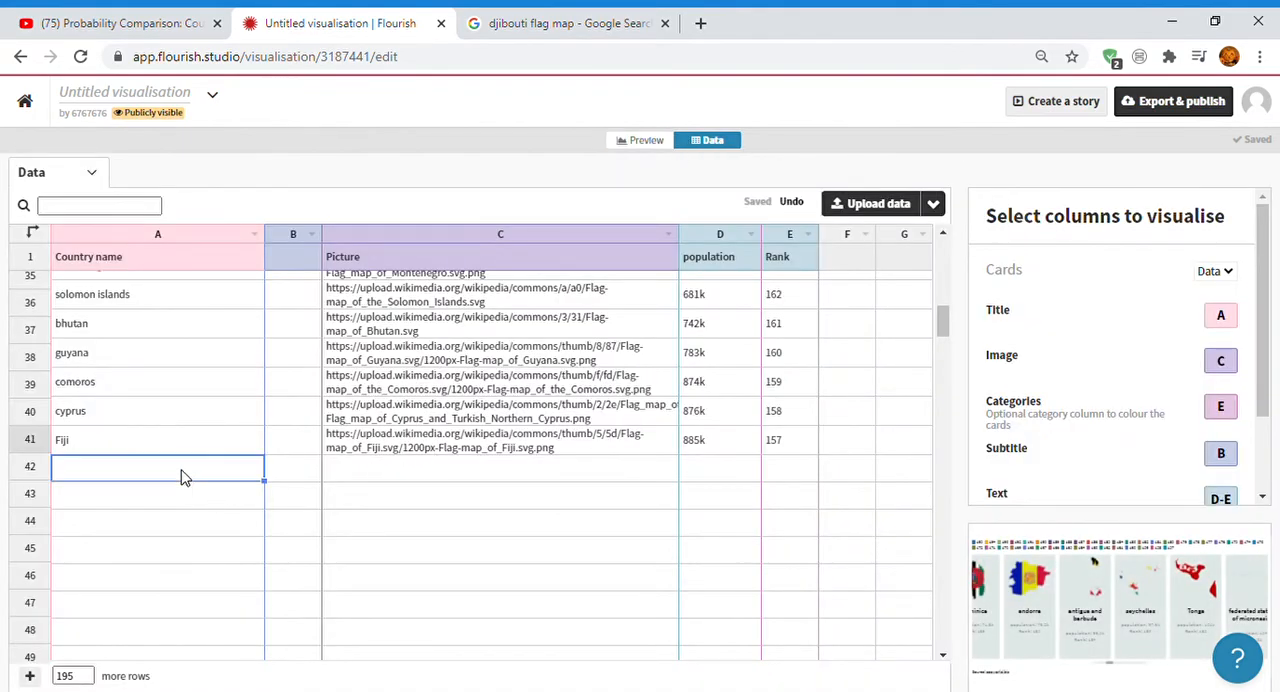
{"action": "left_click", "coordinate": [564, 22]}
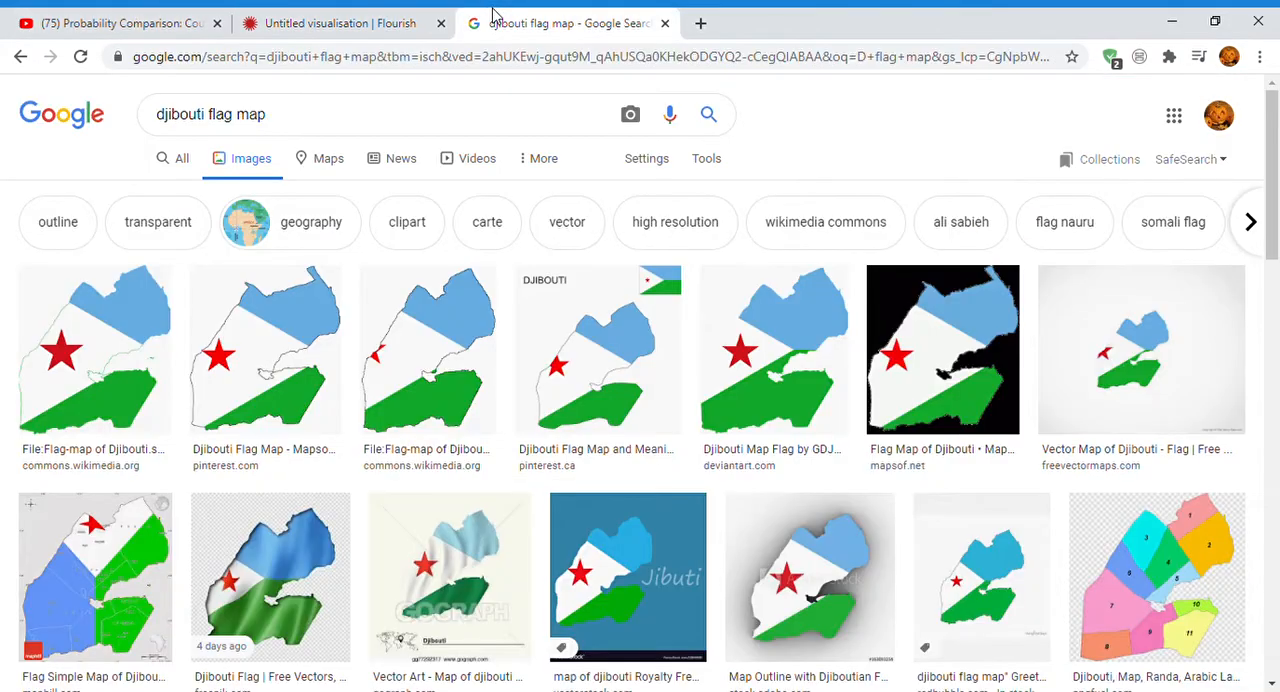
{"action": "left_click", "coordinate": [340, 22]}
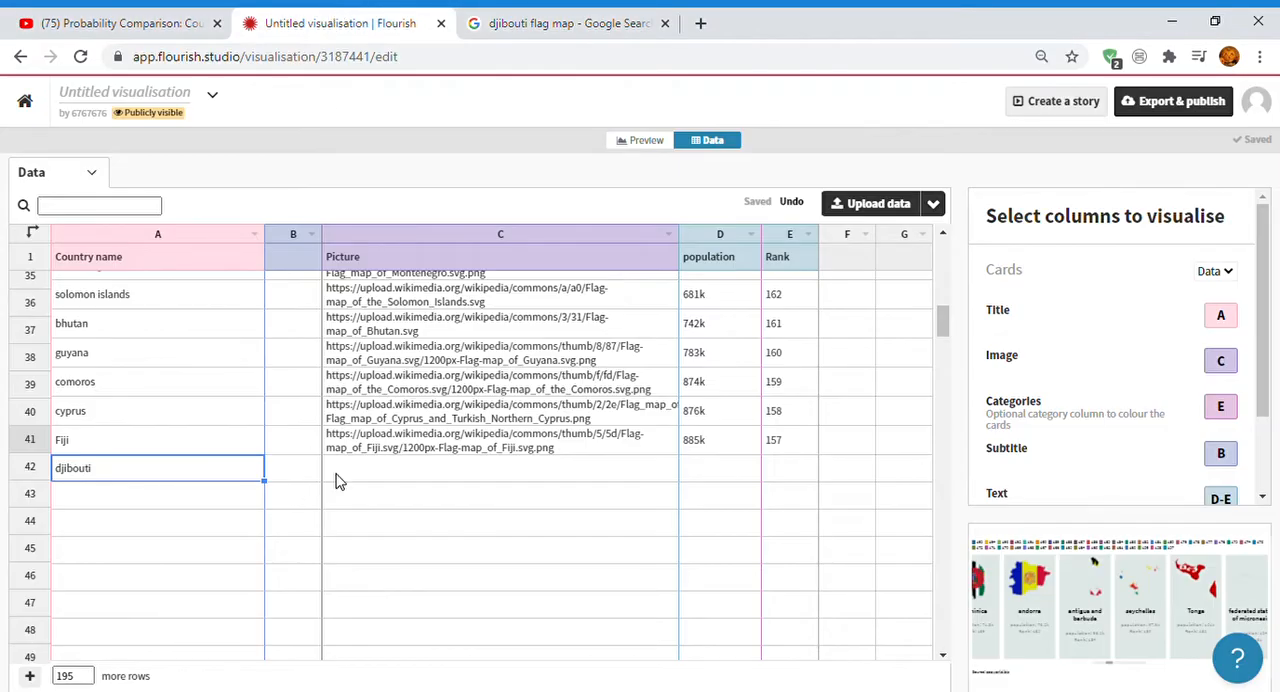
{"action": "left_click", "coordinate": [500, 468]}
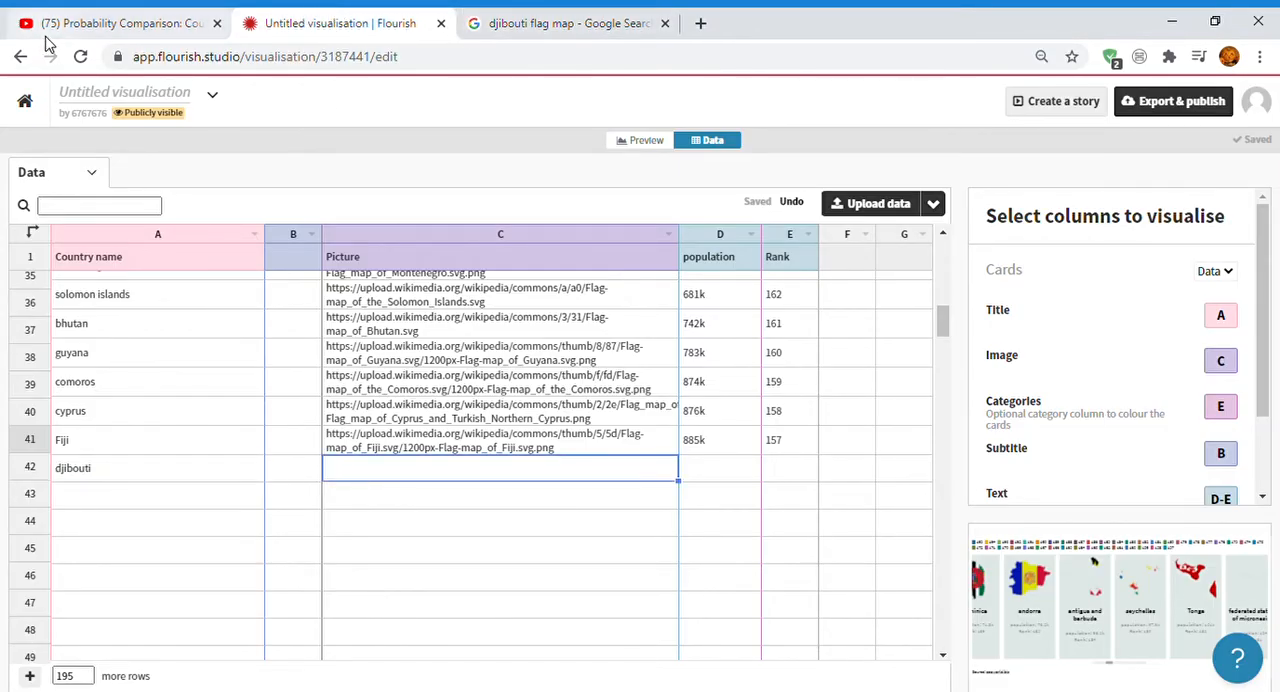
{"action": "left_click", "coordinate": [564, 22]}
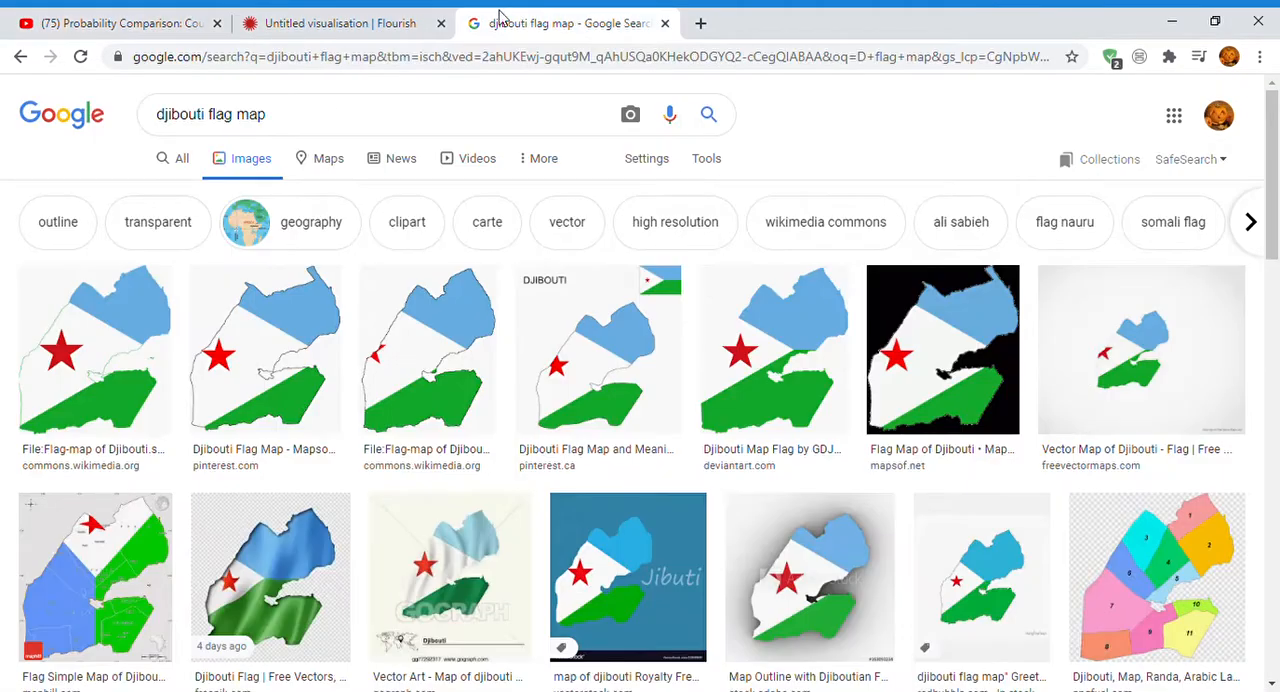
{"action": "left_click", "coordinate": [96, 348]}
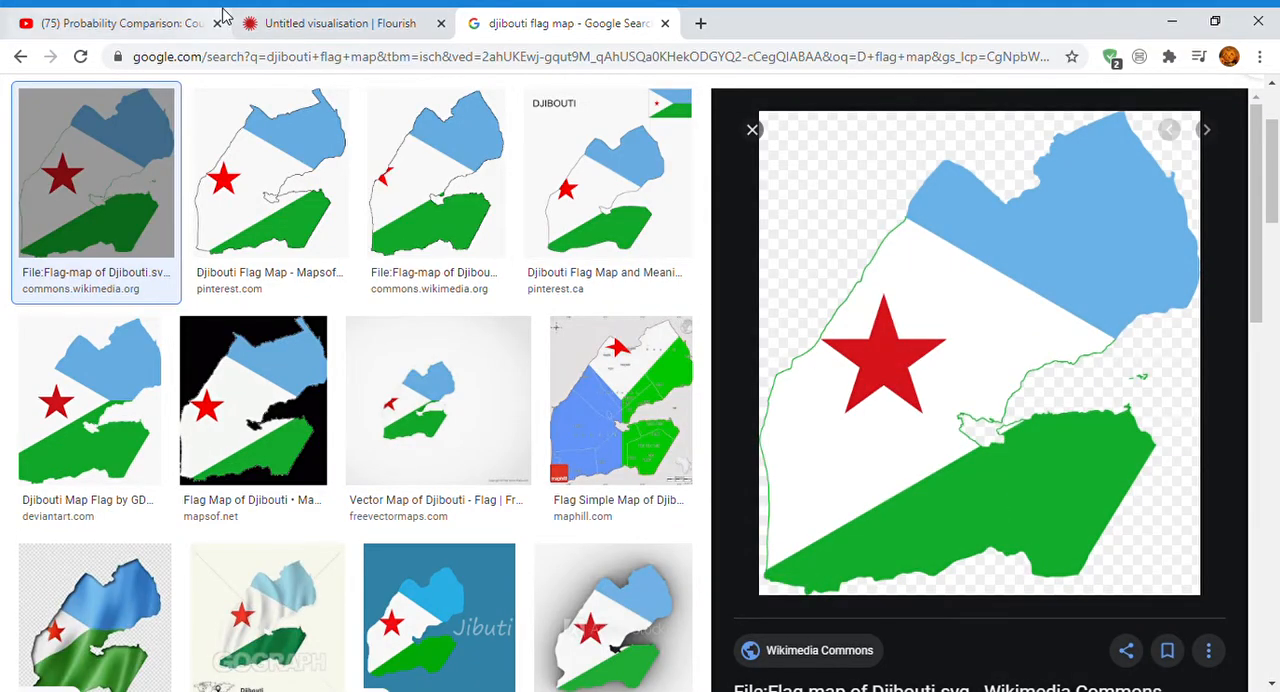
{"action": "left_click", "coordinate": [340, 22]}
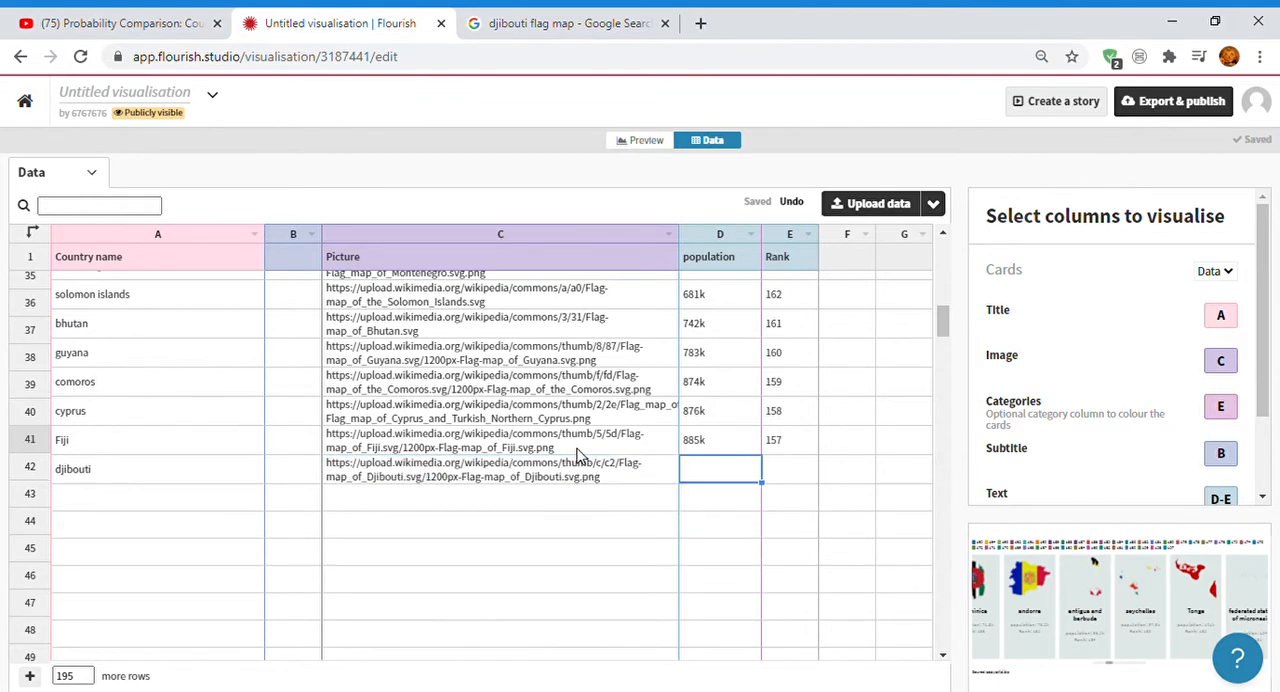
{"action": "mouse_move", "coordinate": [372, 104]}
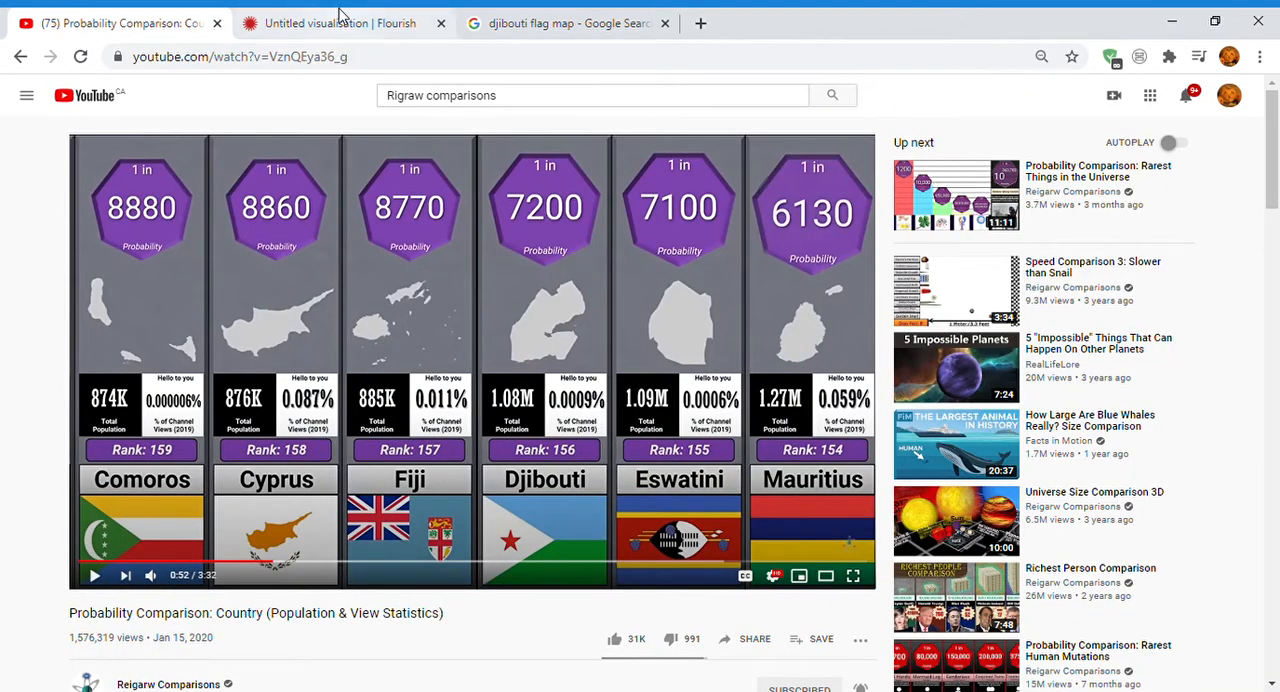
Enter Djibouti's population 1.08m and rank 156, preview its card after Fiji, then start a new browser tab.
{"action": "left_click", "coordinate": [340, 22]}
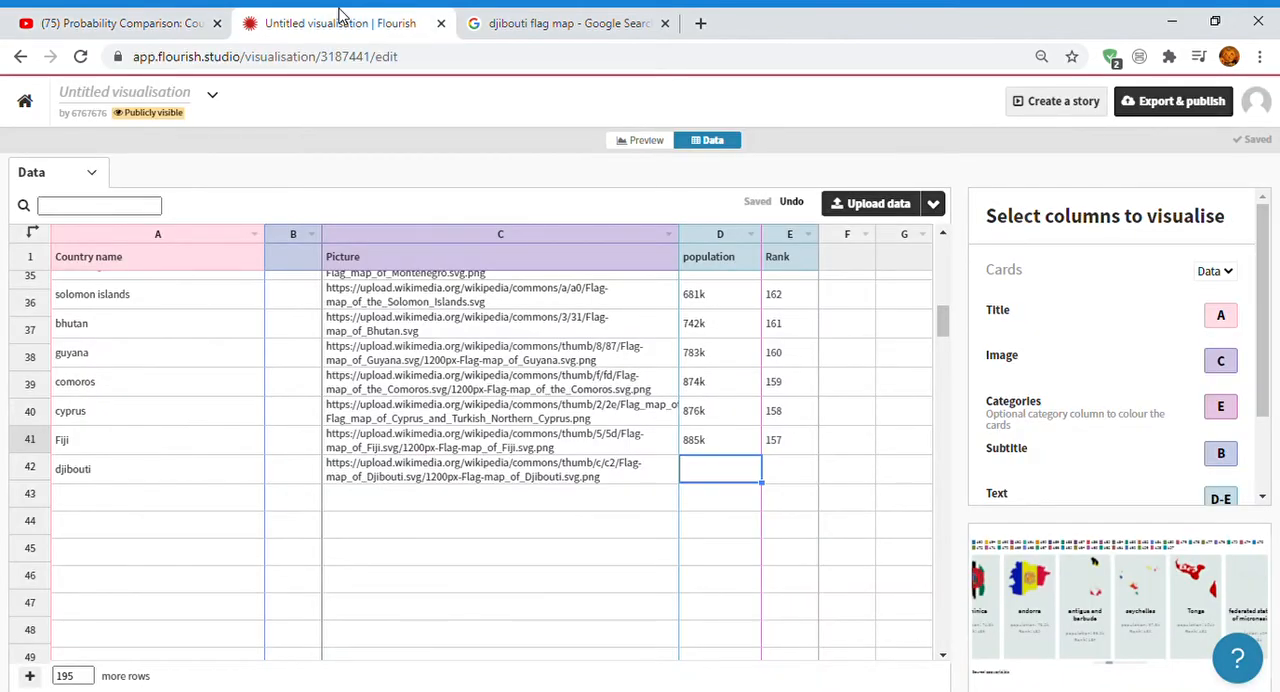
{"action": "type", "text": "1.08m"}
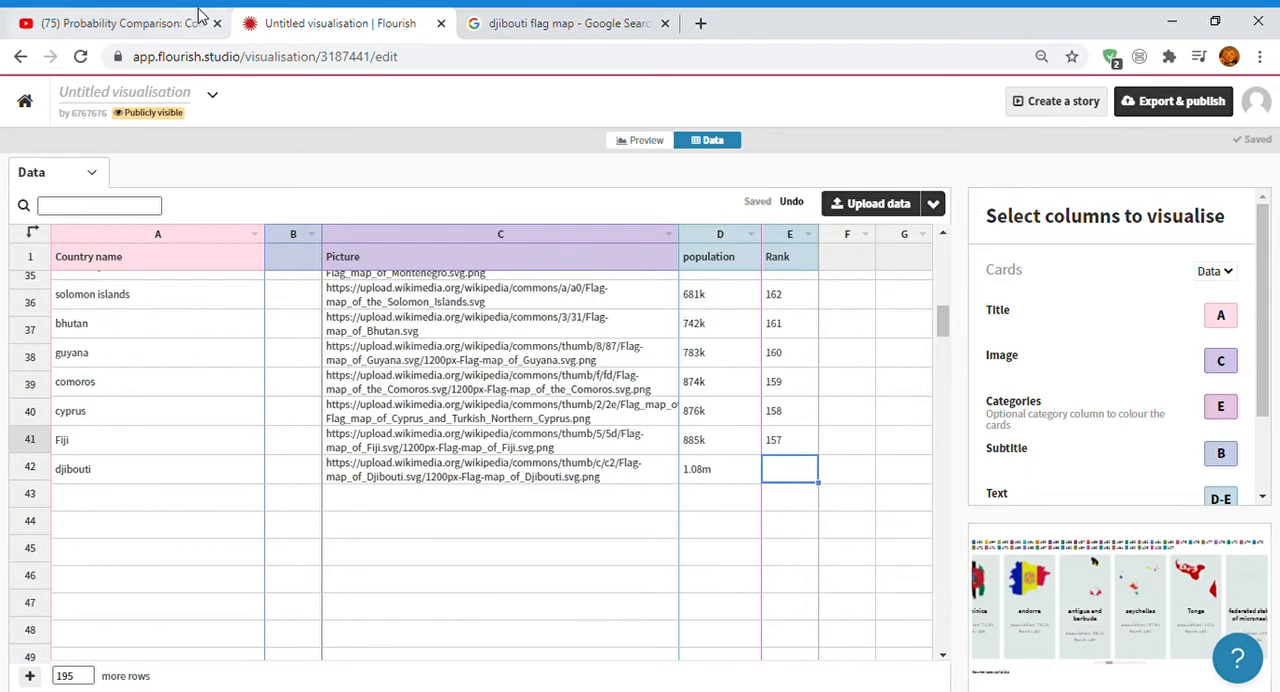
{"action": "left_click", "coordinate": [110, 22]}
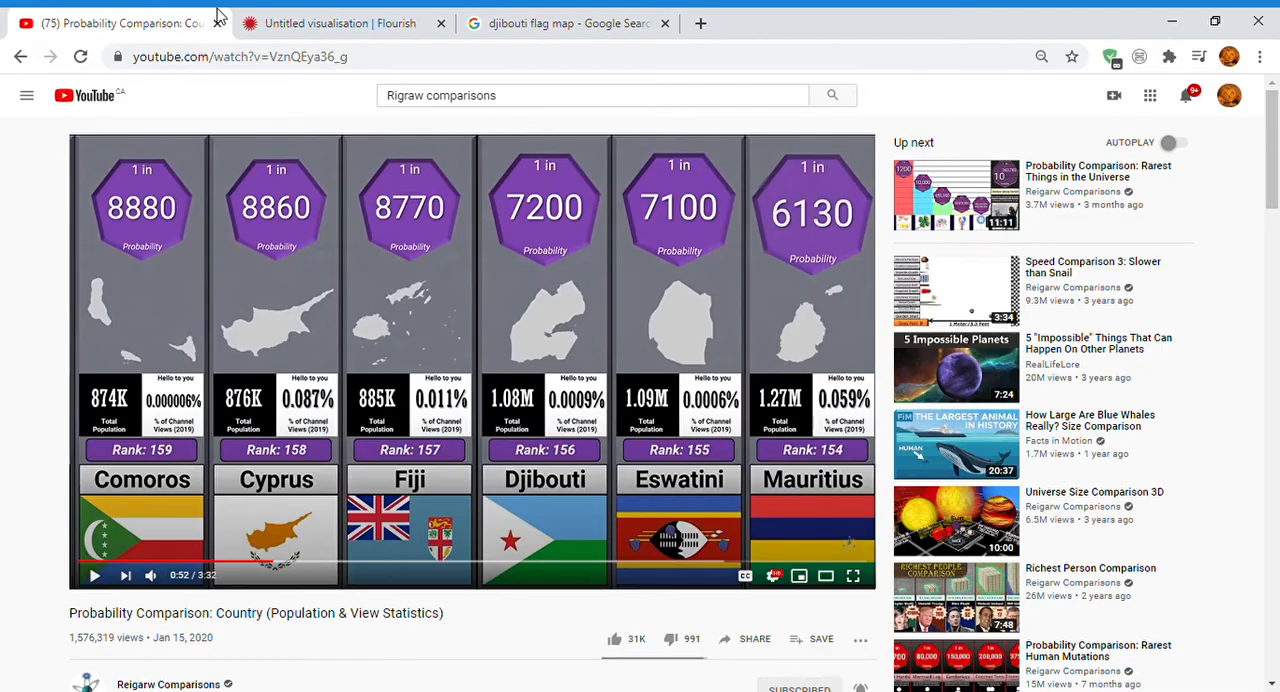
{"action": "left_click", "coordinate": [340, 22]}
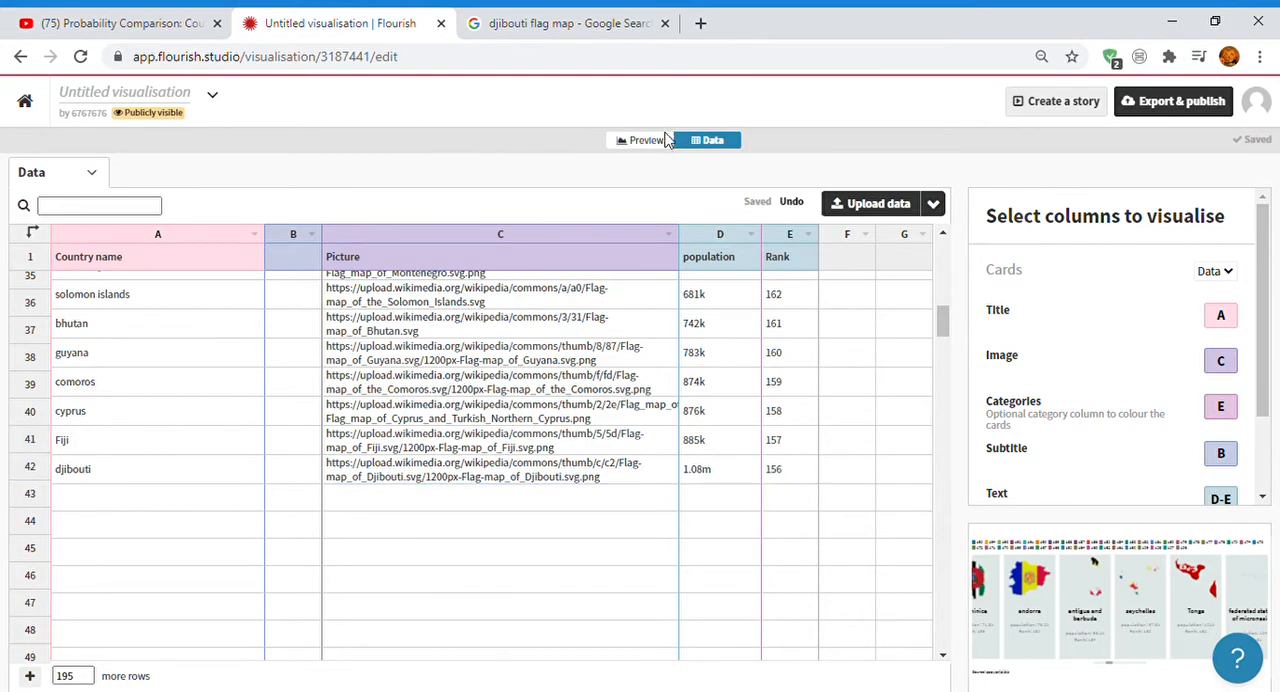
{"action": "left_click", "coordinate": [640, 140]}
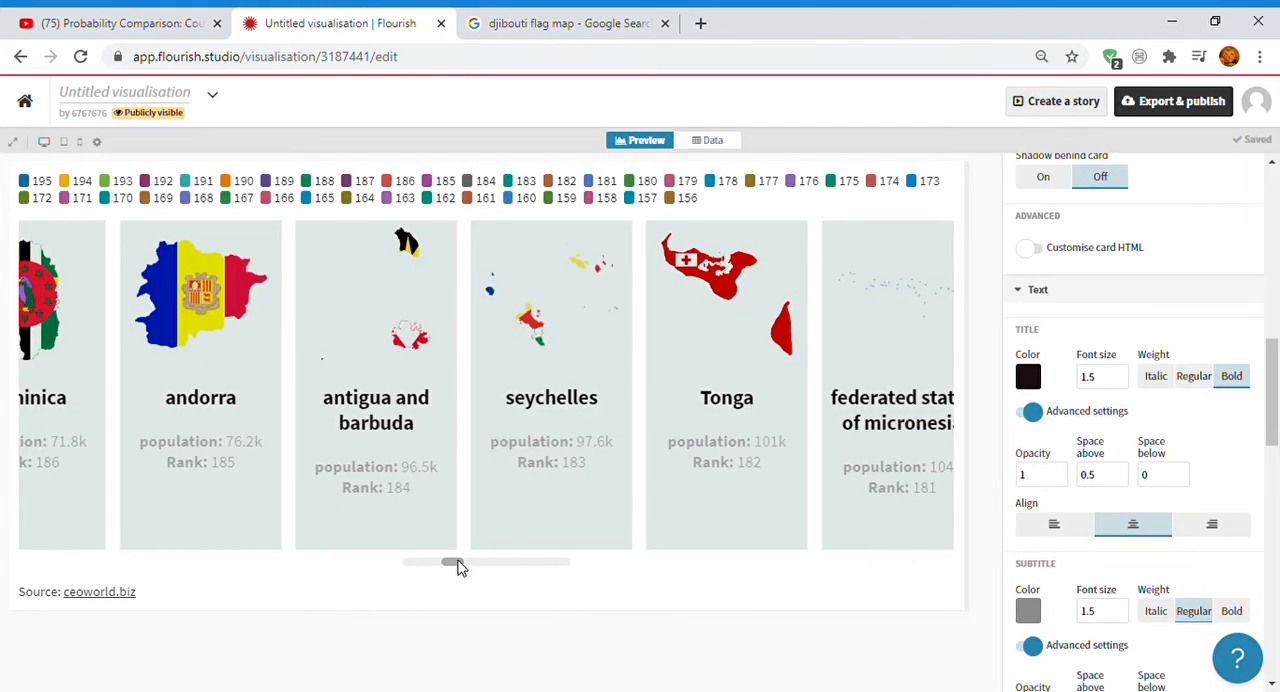
{"action": "left_click_drag", "start_coordinate": [450, 562], "coordinate": [560, 562]}
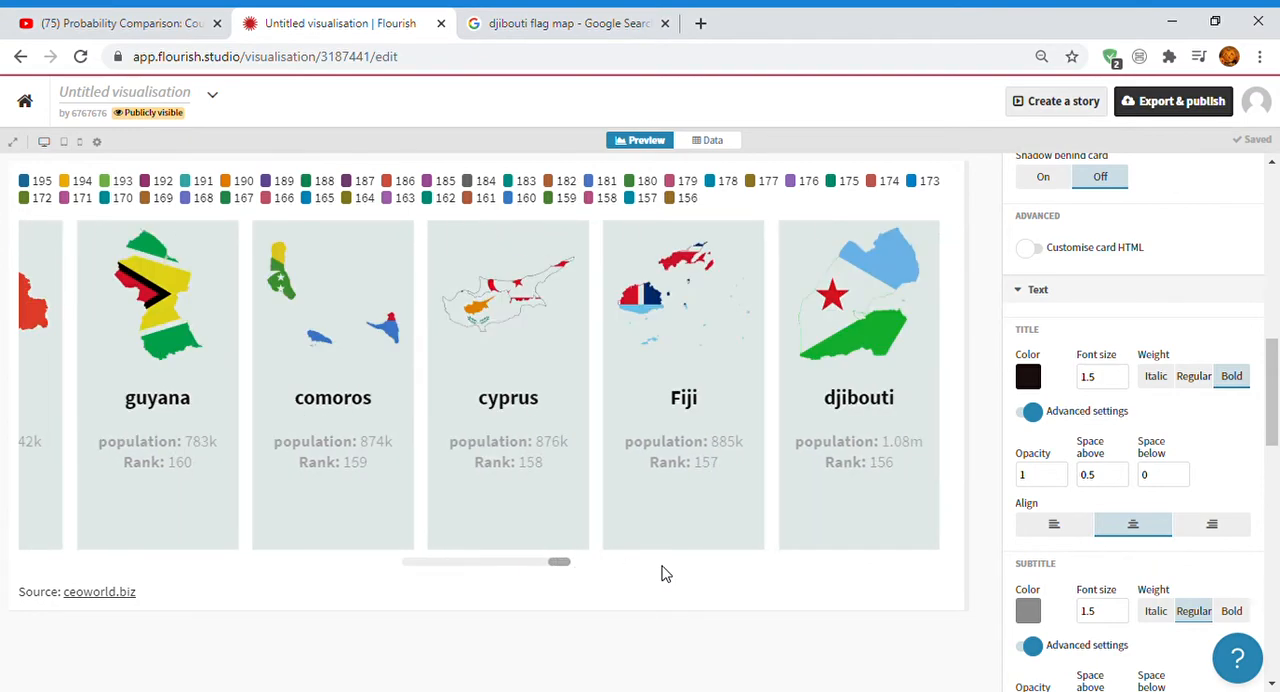
{"action": "mouse_move", "coordinate": [828, 16]}
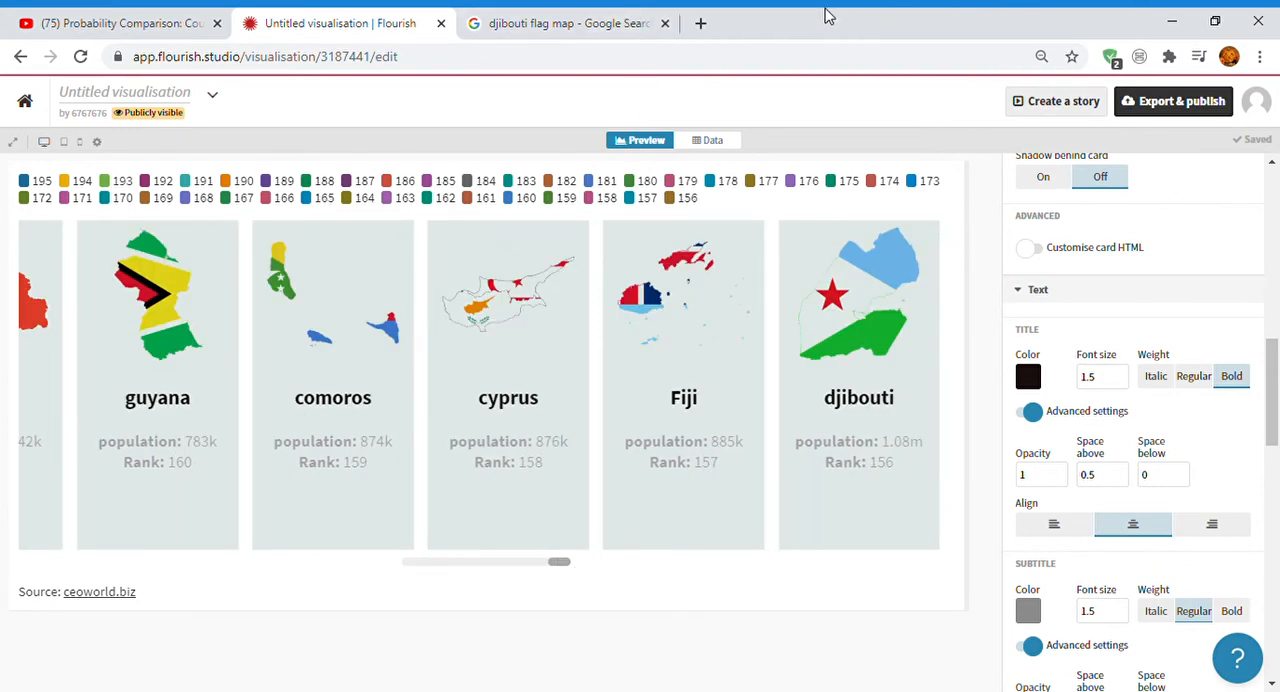
{"action": "left_click", "coordinate": [700, 22]}
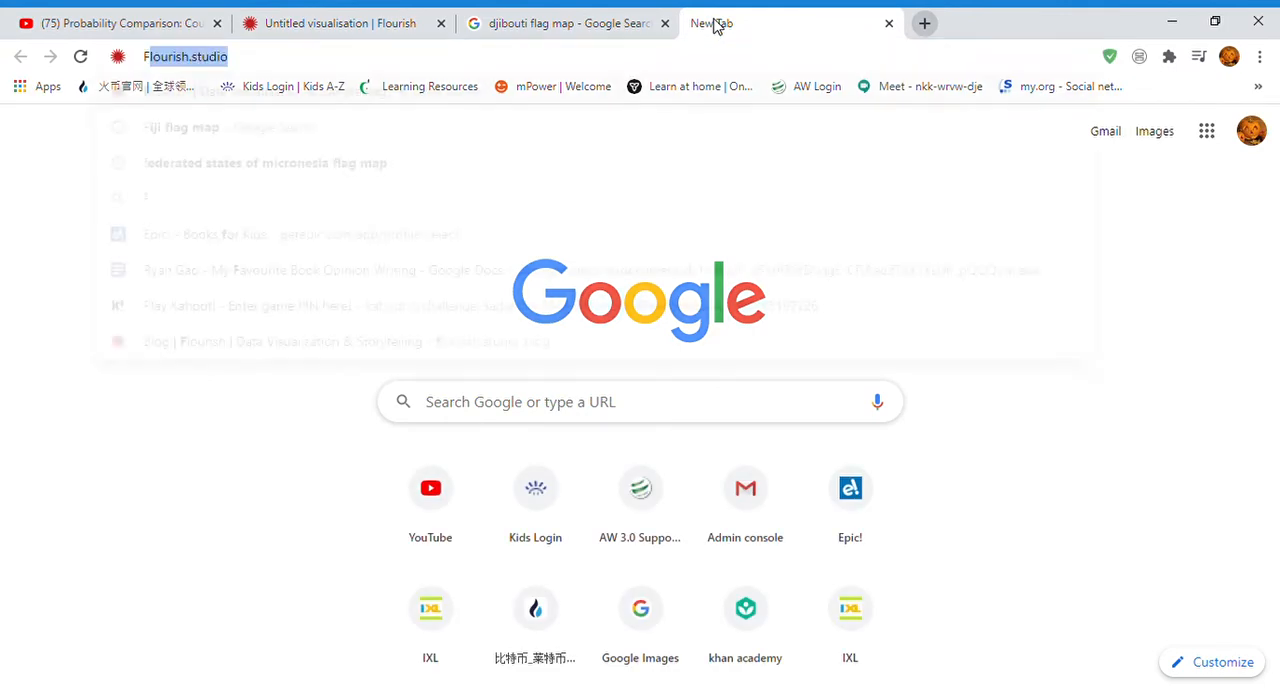
Load flourish.studio and browse My projects down to the Untitled story 451901.
{"action": "key", "text": "Enter"}
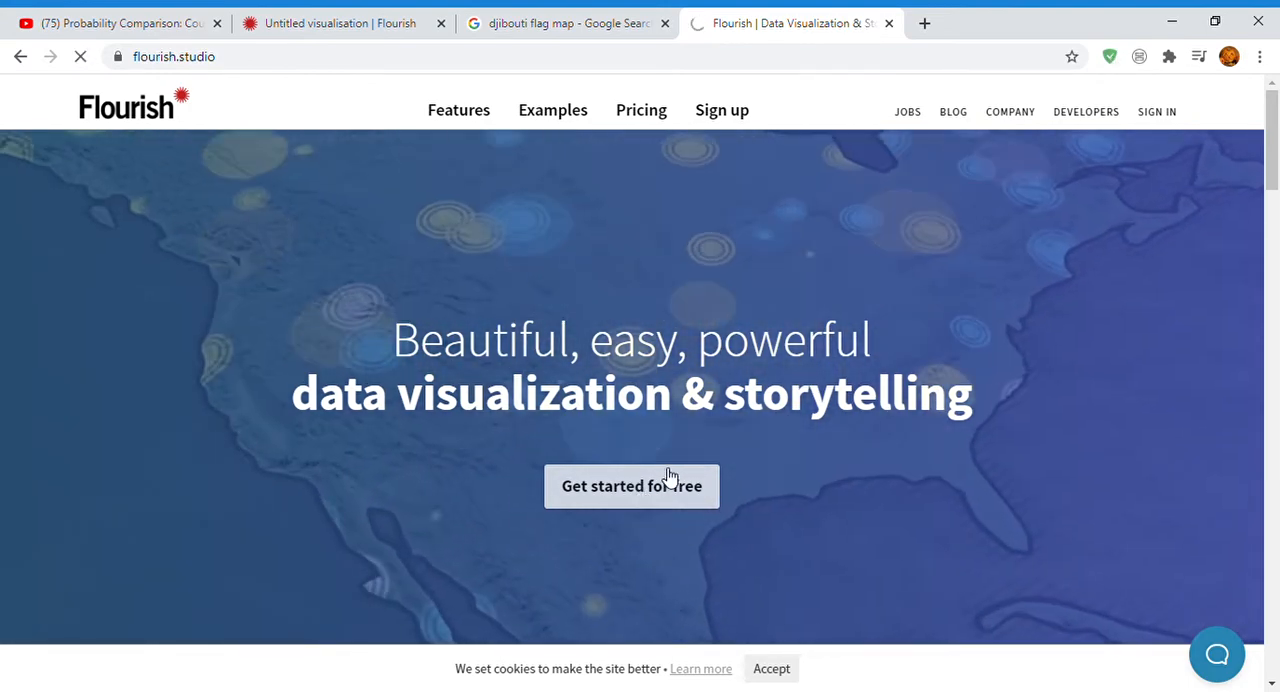
{"action": "left_click", "coordinate": [632, 486]}
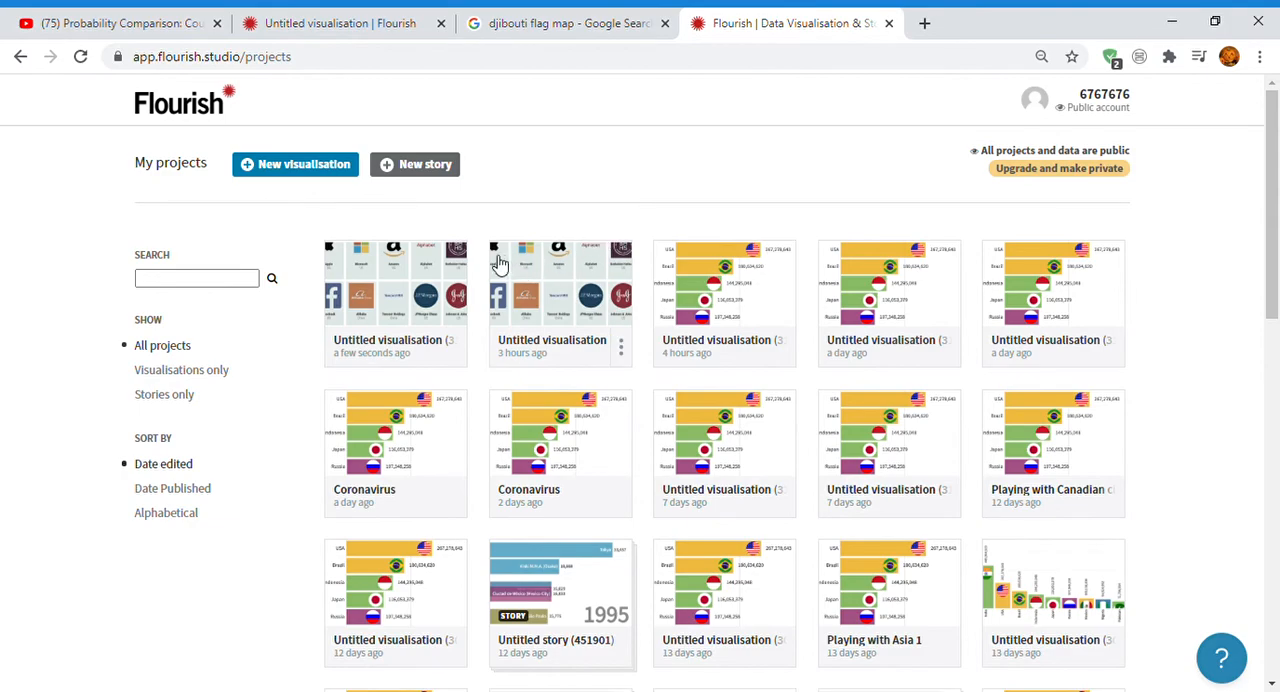
{"action": "scroll", "scroll_direction": "down", "scroll_amount": 3}
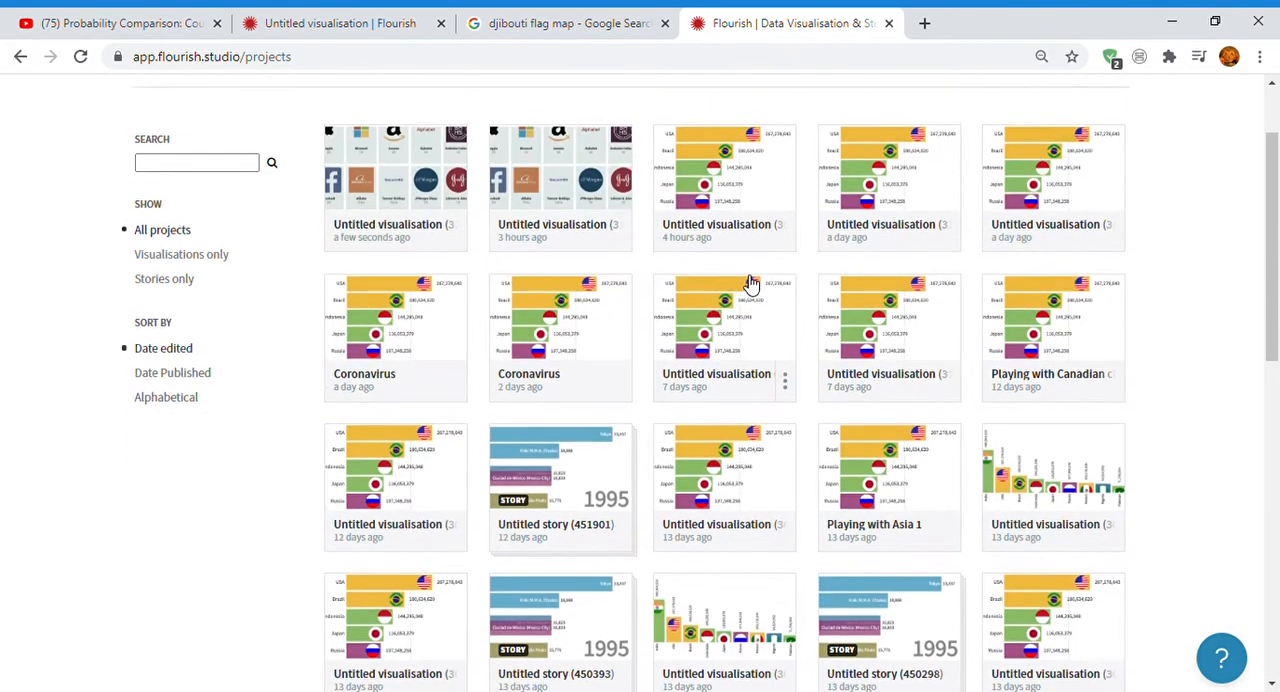
{"action": "scroll", "scroll_direction": "down", "scroll_amount": 3}
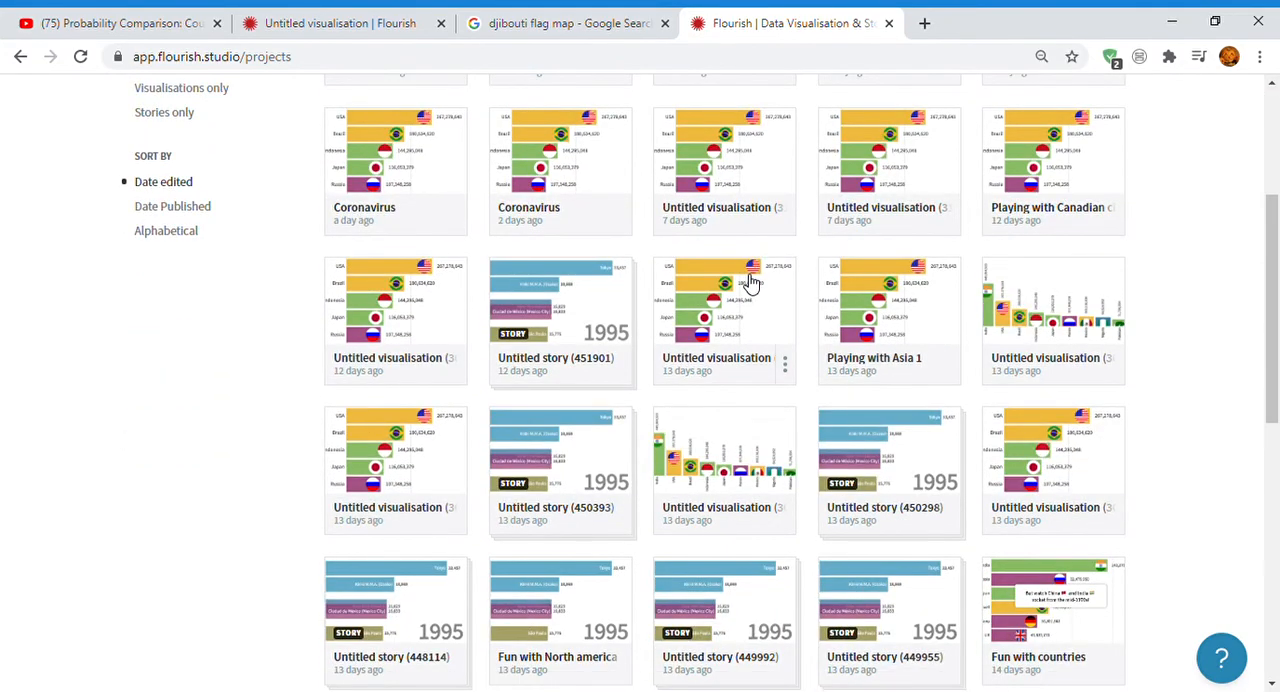
{"action": "mouse_move", "coordinate": [590, 320]}
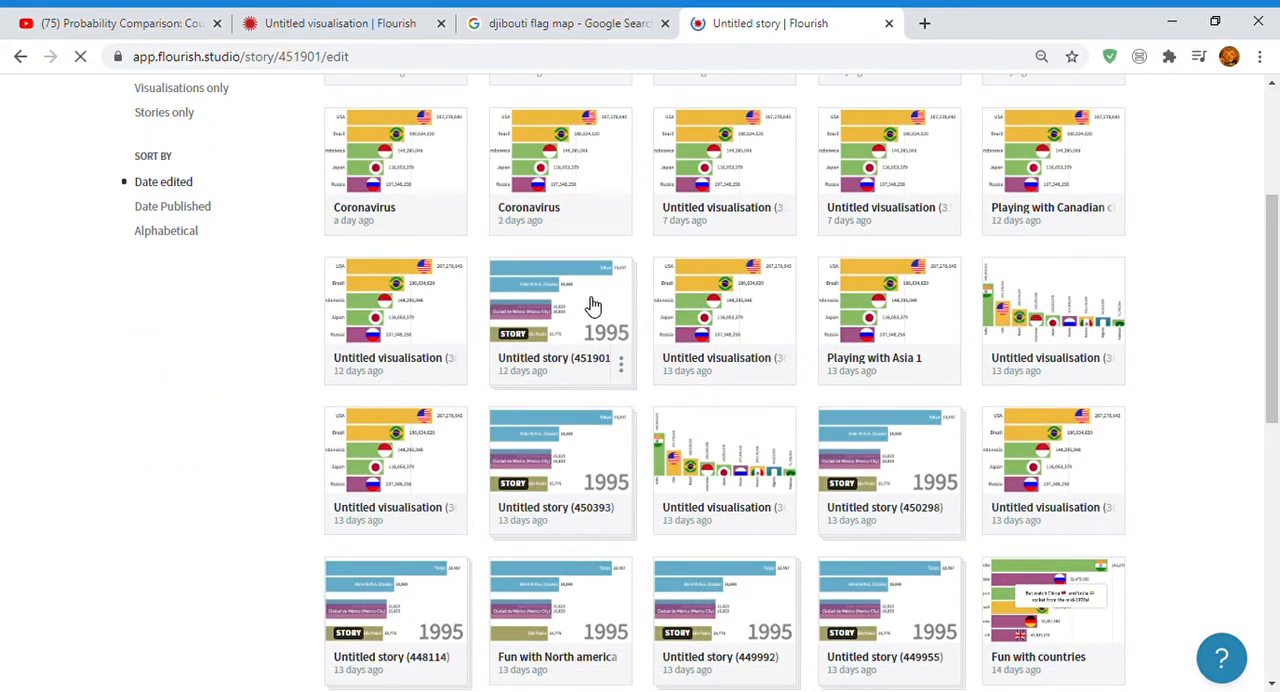
Open story 451901, add a third slide and bring up the visualisation picker for it.
{"action": "left_click", "coordinate": [560, 300]}
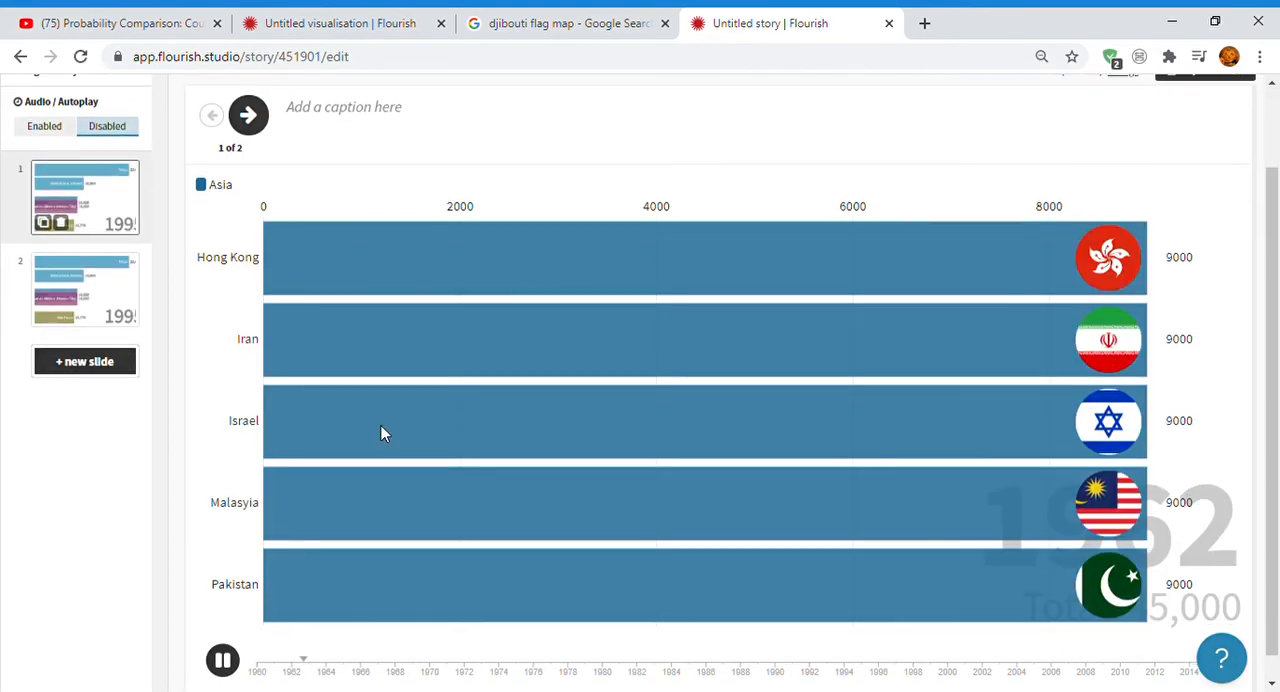
{"action": "scroll", "scroll_direction": "down", "scroll_amount": 3}
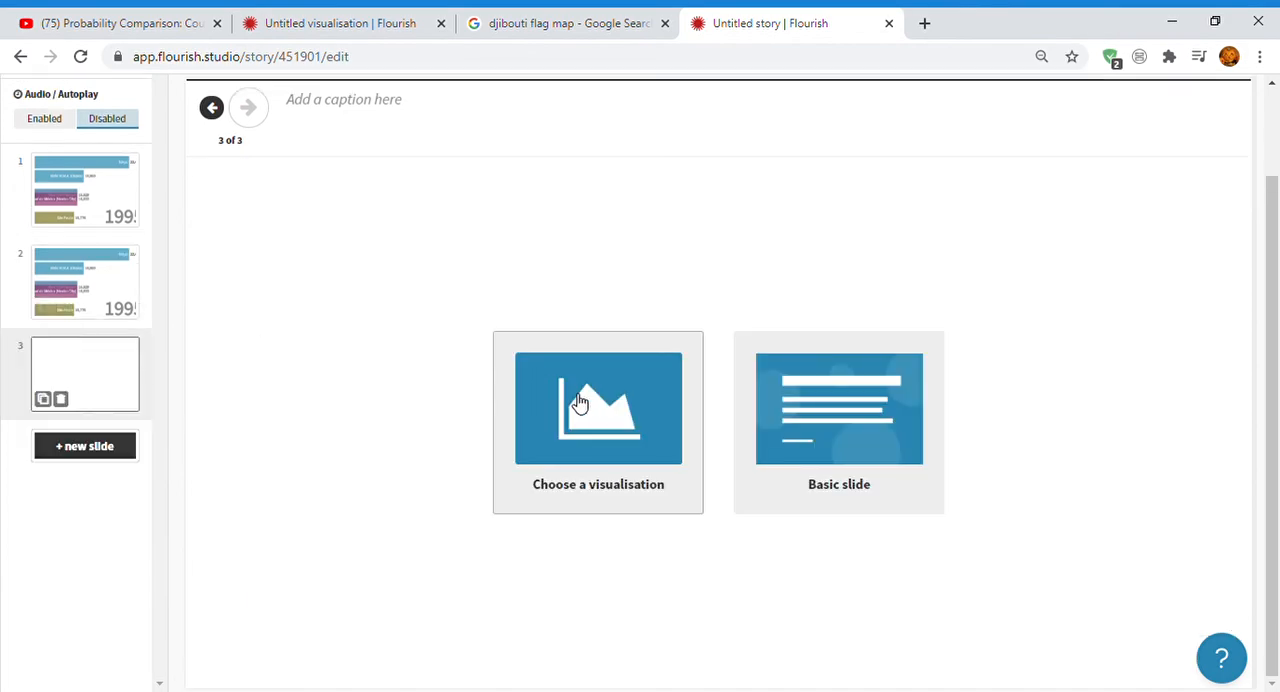
{"action": "left_click", "coordinate": [598, 408]}
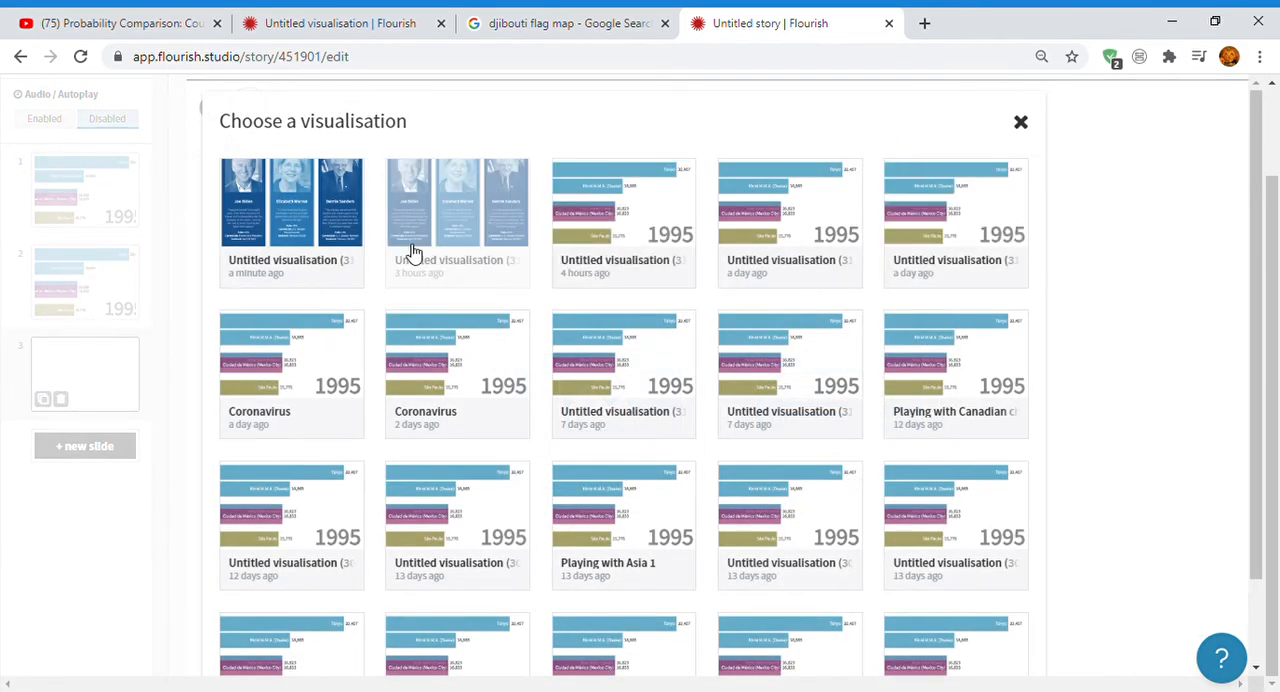
{"action": "mouse_move", "coordinate": [424, 262]}
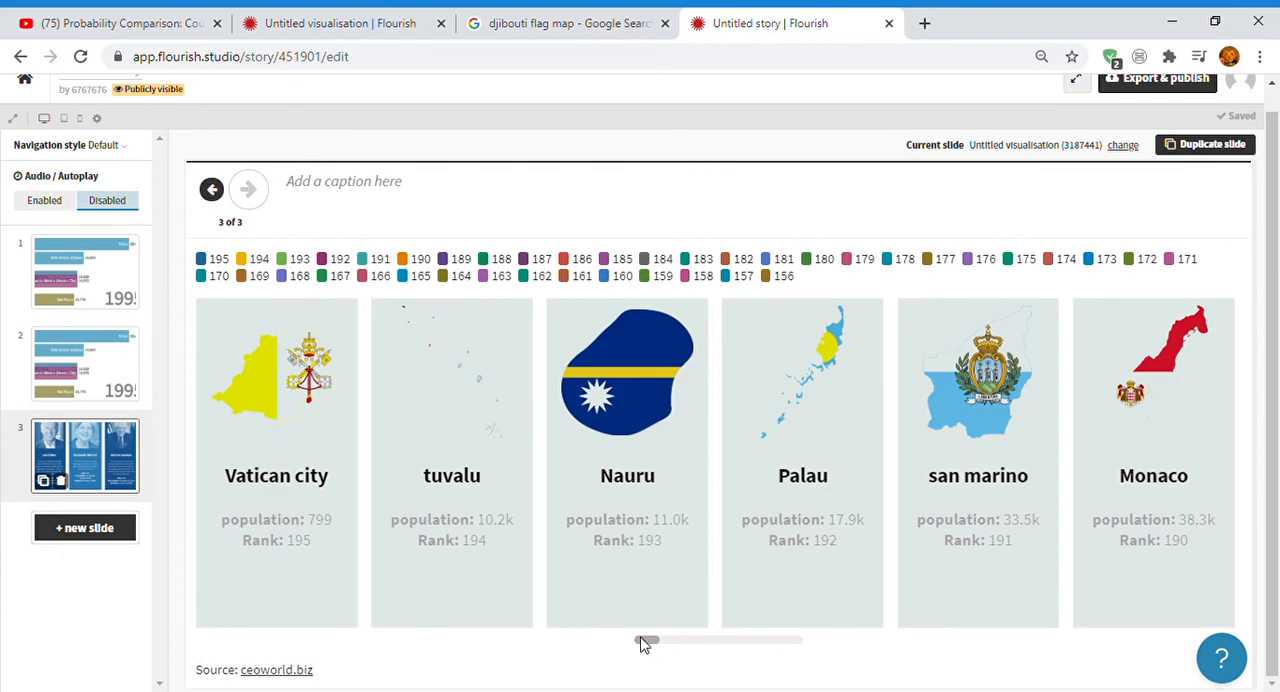
Add the flag-map cards visualisation as slide 3 and scroll through its country cards.
{"action": "left_click_drag", "start_coordinate": [644, 640], "coordinate": [724, 640]}
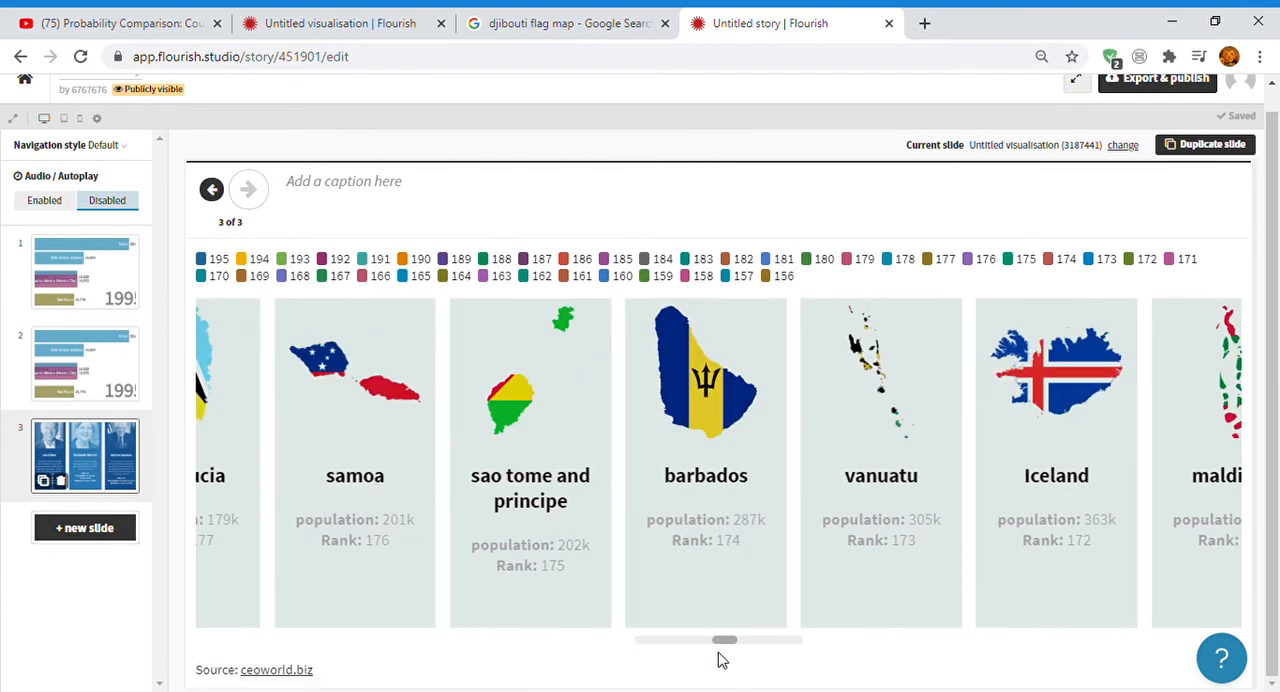
{"action": "scroll", "scroll_direction": "left", "scroll_amount": 3}
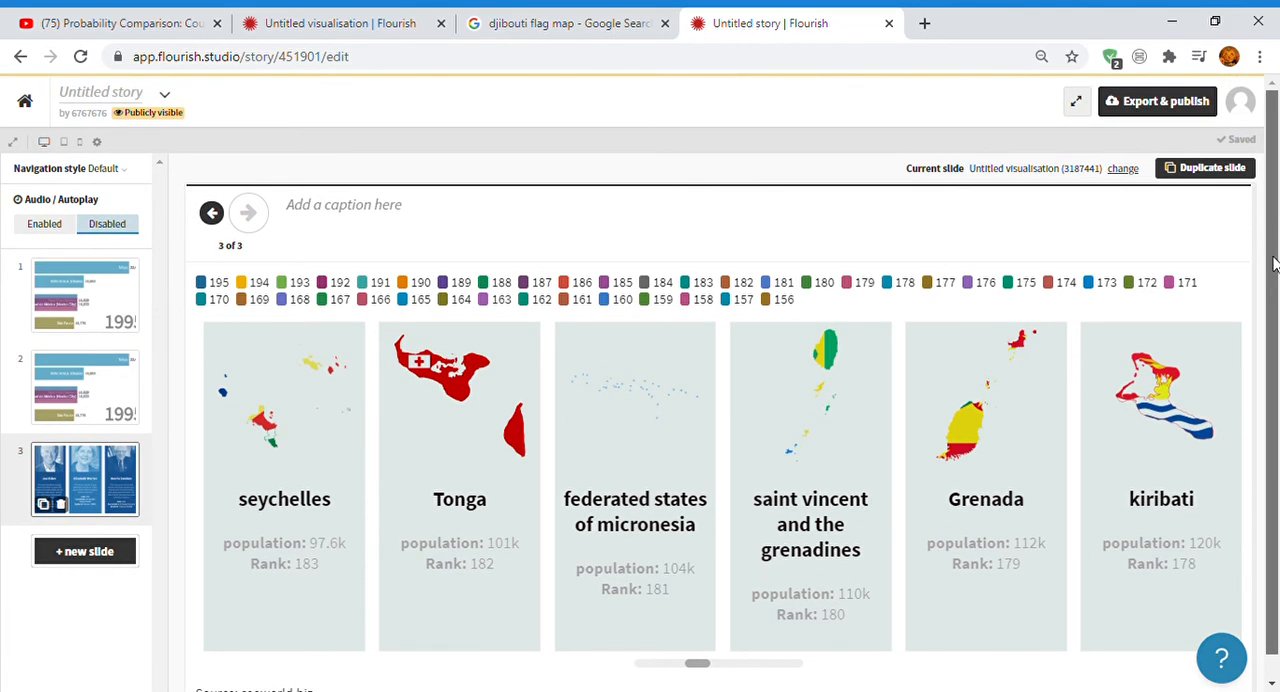
{"action": "scroll", "scroll_direction": "down", "scroll_amount": 3}
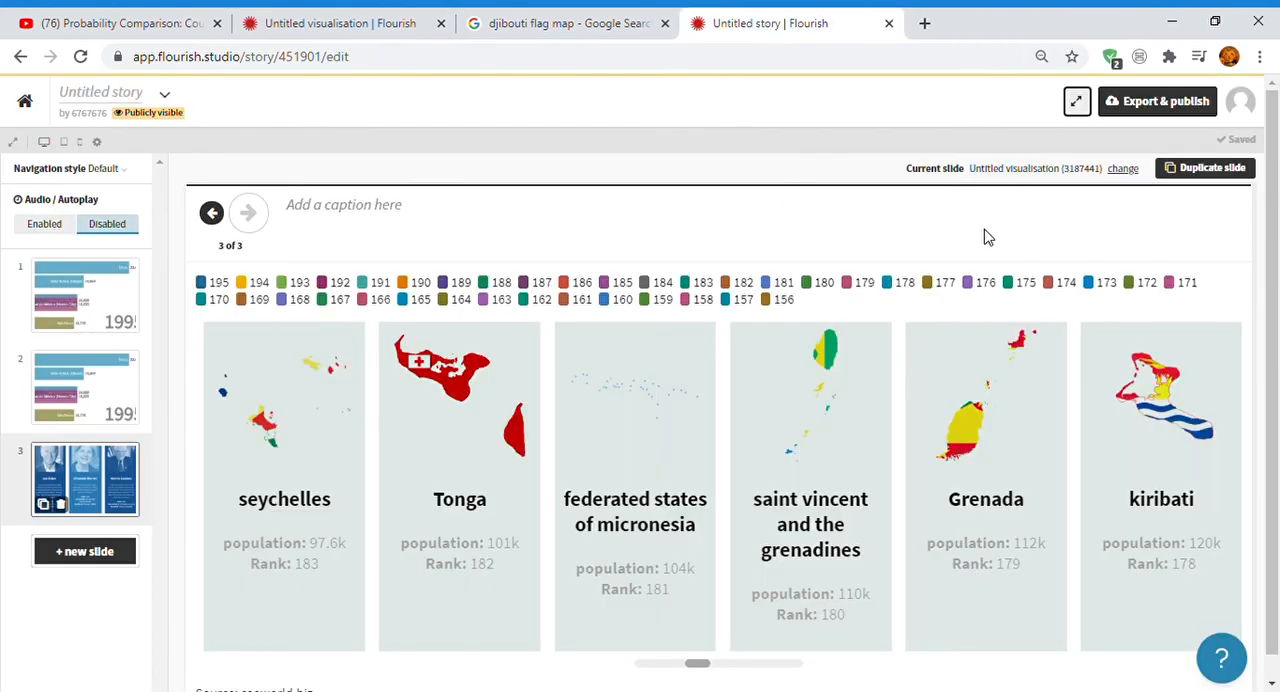
{"action": "mouse_move", "coordinate": [492, 344]}
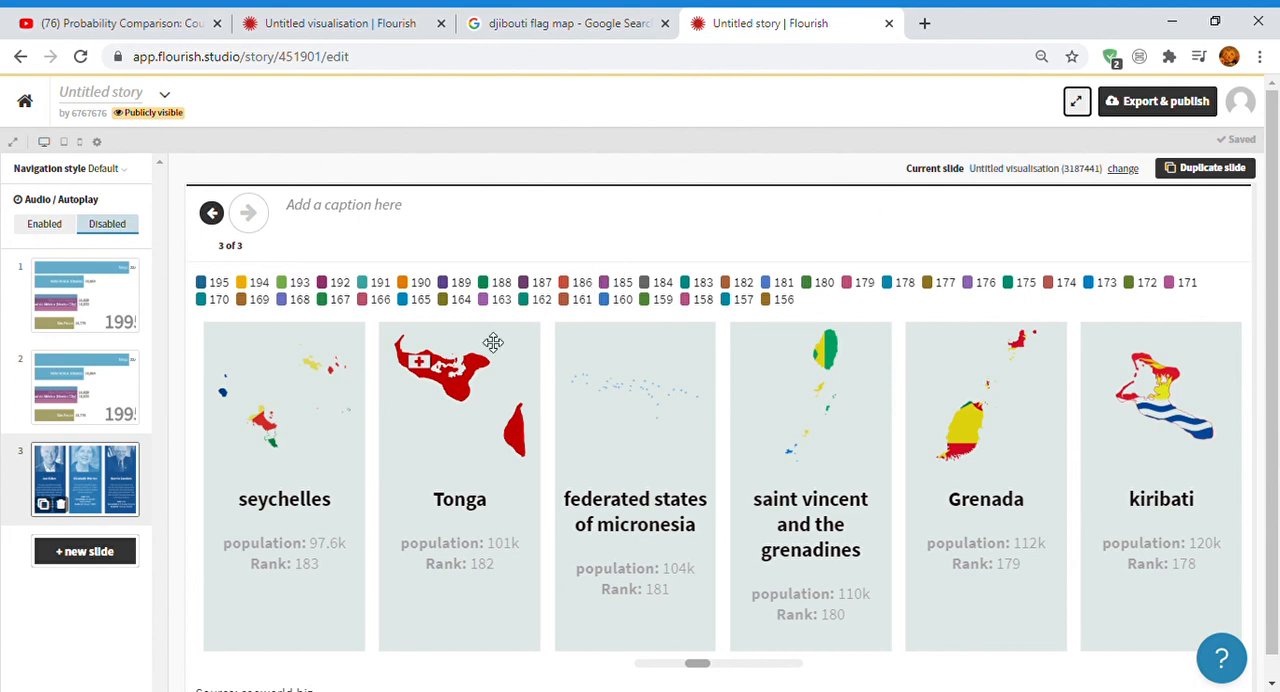
{"action": "scroll", "scroll_direction": "down", "scroll_amount": 3}
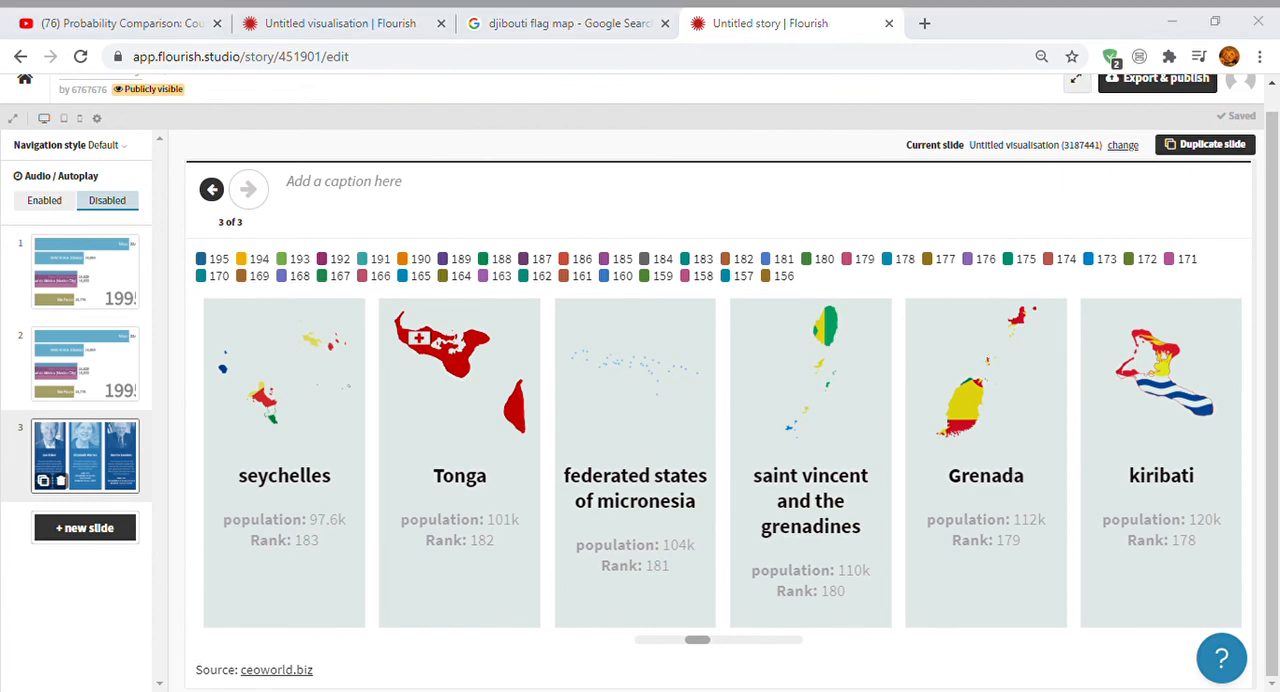
{"action": "mouse_move", "coordinate": [194, 464]}
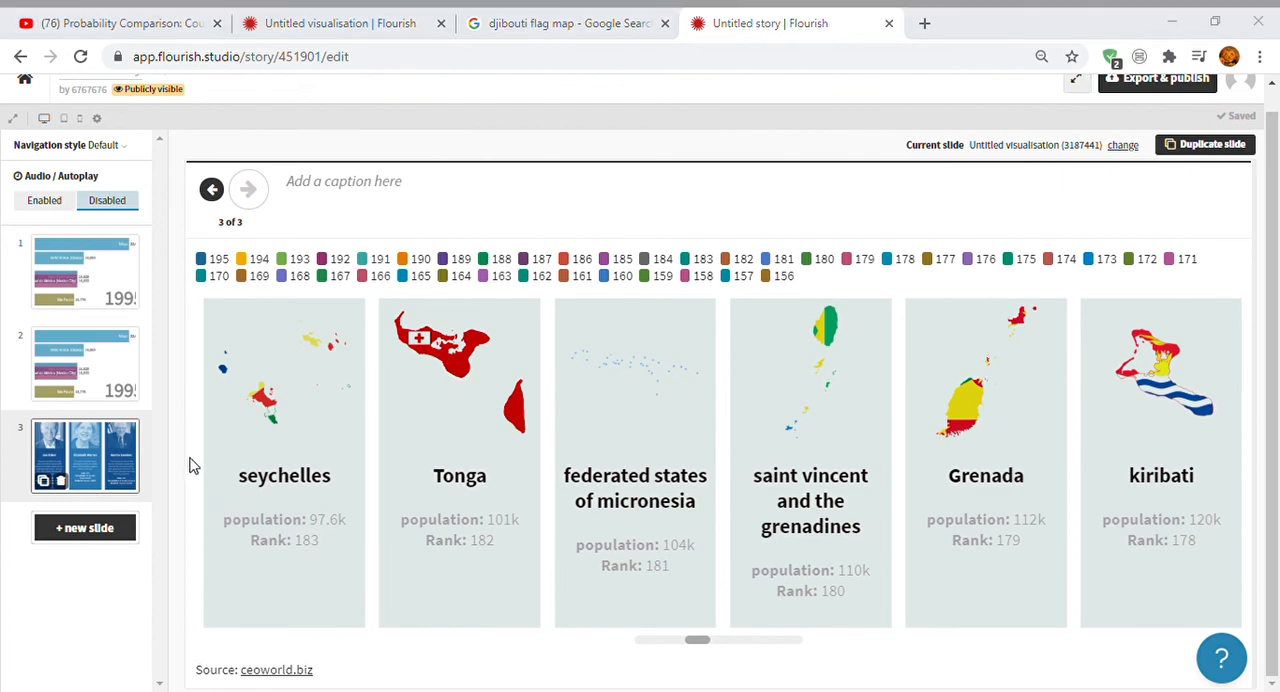